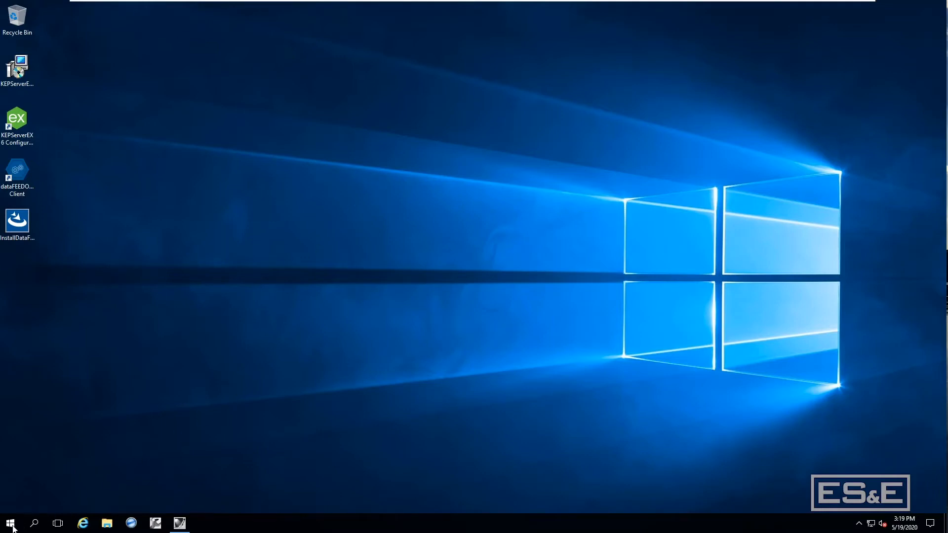
Launch FactoryTalk Administration Console on the Network directory and create the ESEDemo application.
{"action": "left_click", "coordinate": [9, 522]}
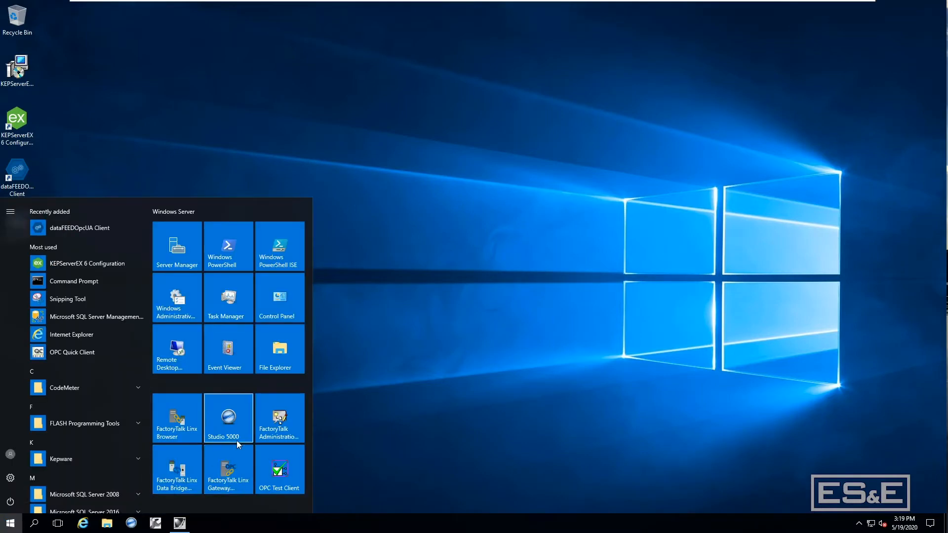
{"action": "left_click", "coordinate": [278, 418]}
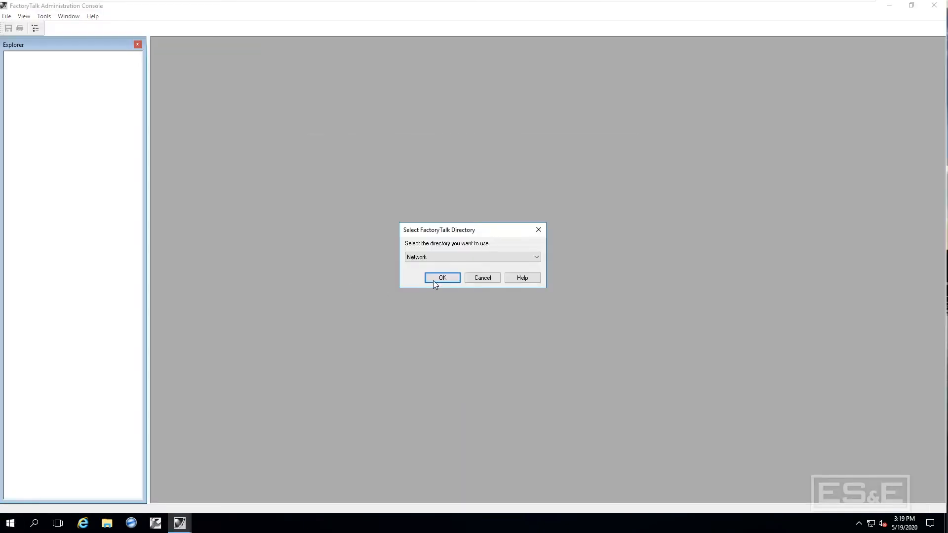
{"action": "left_click", "coordinate": [441, 277]}
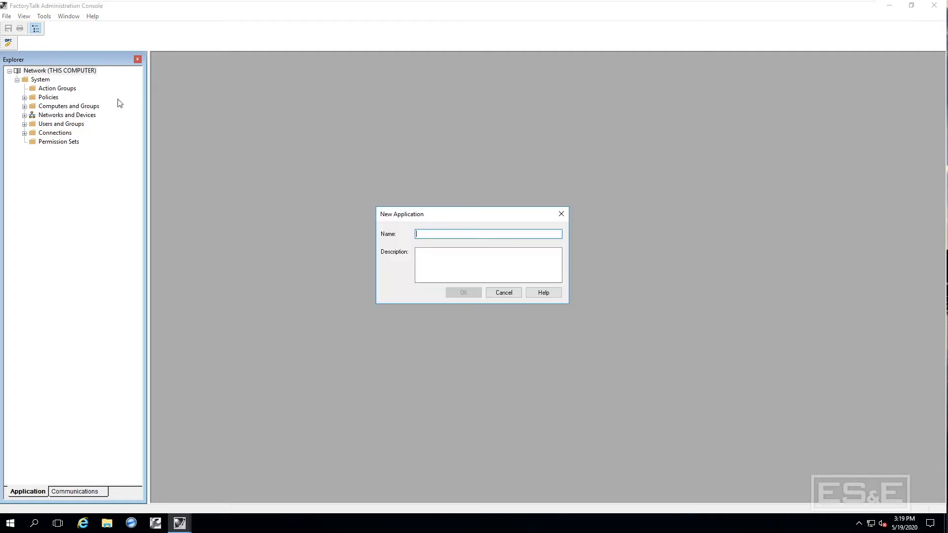
{"action": "type", "text": "ESE"}
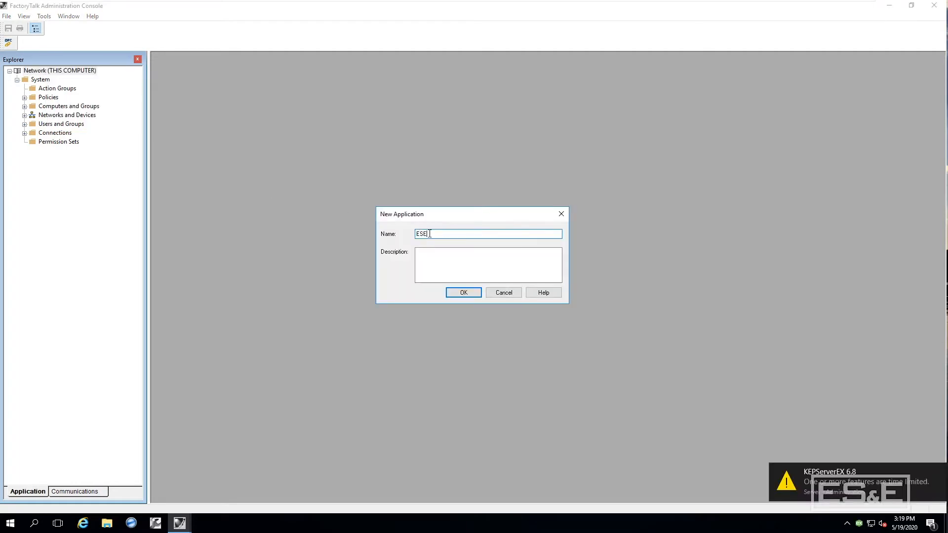
{"action": "left_click", "coordinate": [463, 293]}
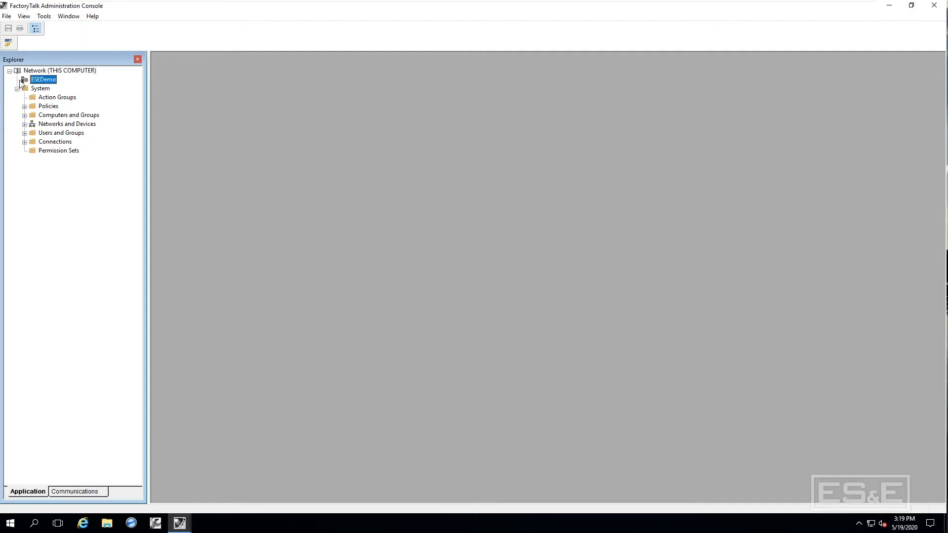
Create area FTOPCGW under ESEDemo and add a FactoryTalk Linx Rockwell Automation Device Server.
{"action": "right_click", "coordinate": [43, 79]}
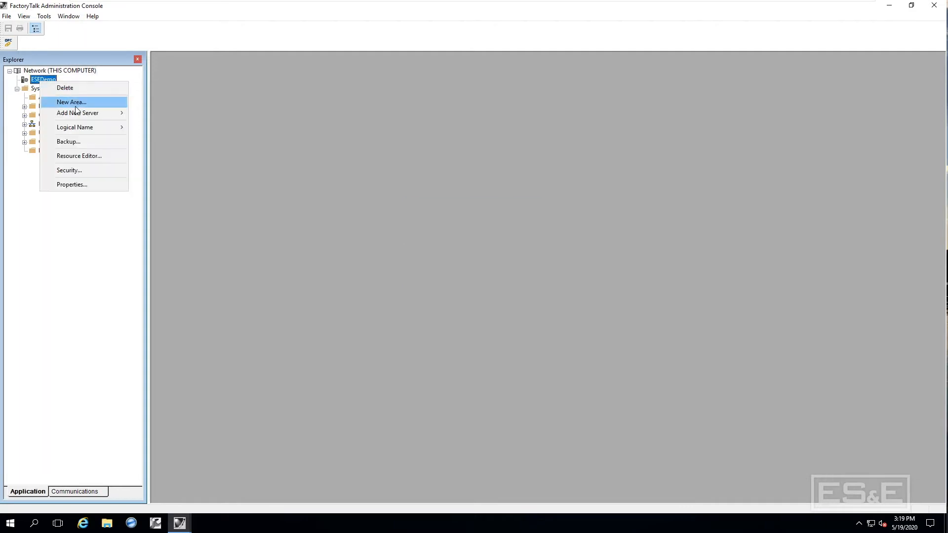
{"action": "left_click", "coordinate": [70, 101]}
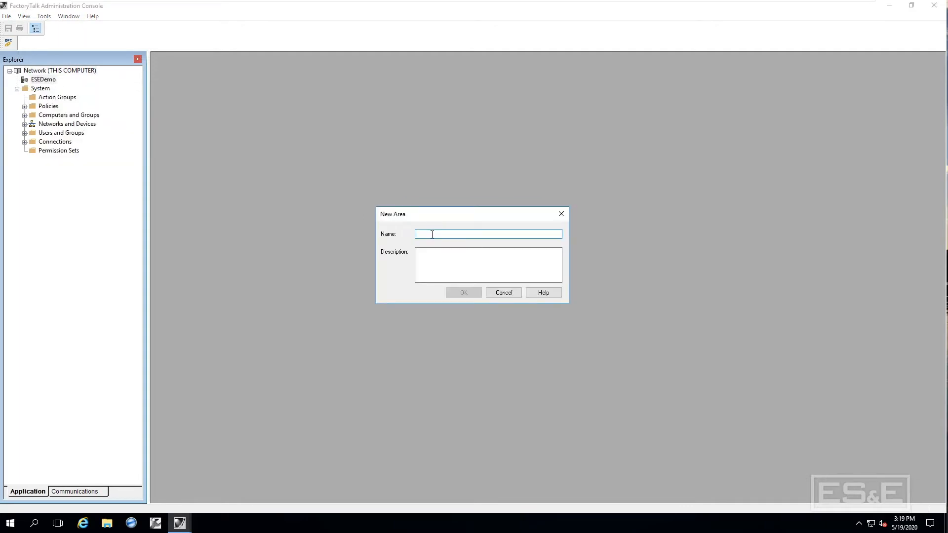
{"action": "type", "text": "FTOPCGW"}
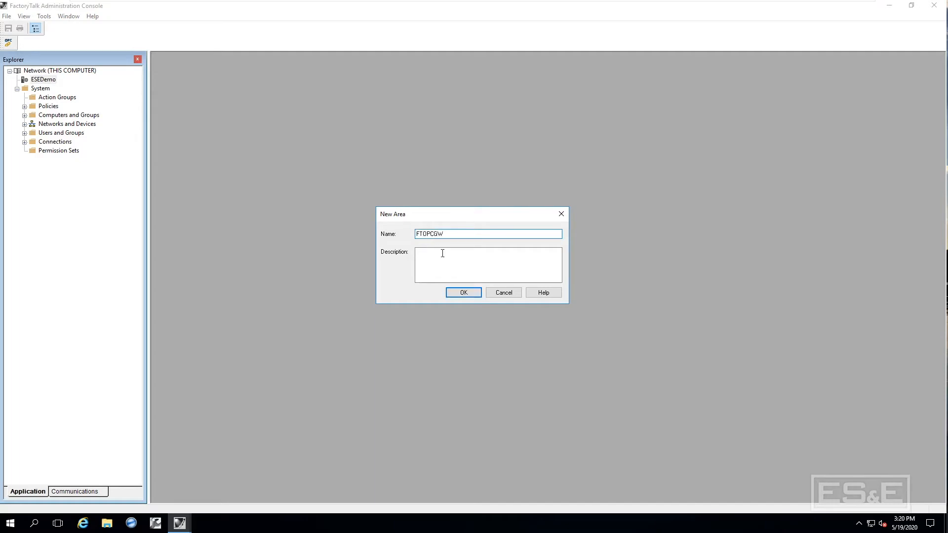
{"action": "left_click", "coordinate": [463, 292]}
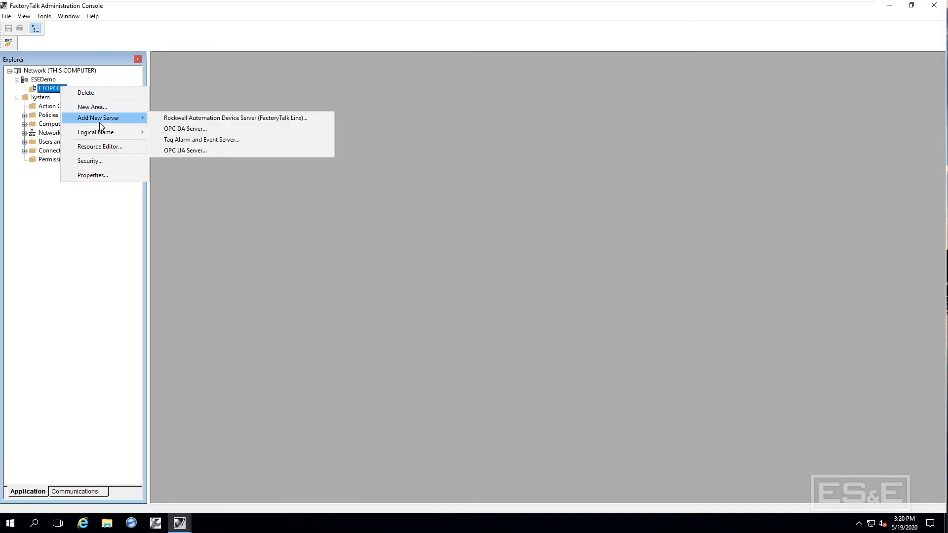
{"action": "mouse_move", "coordinate": [235, 118]}
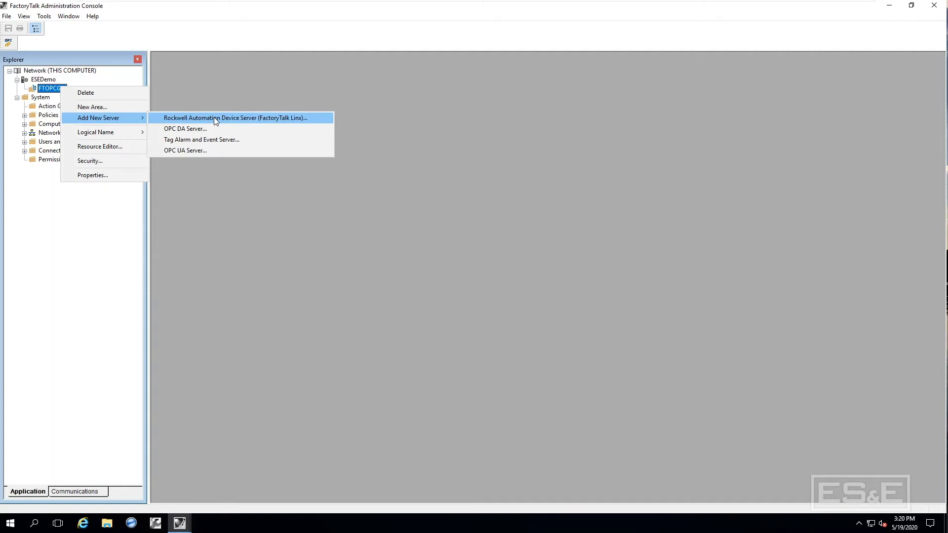
{"action": "left_click", "coordinate": [234, 118]}
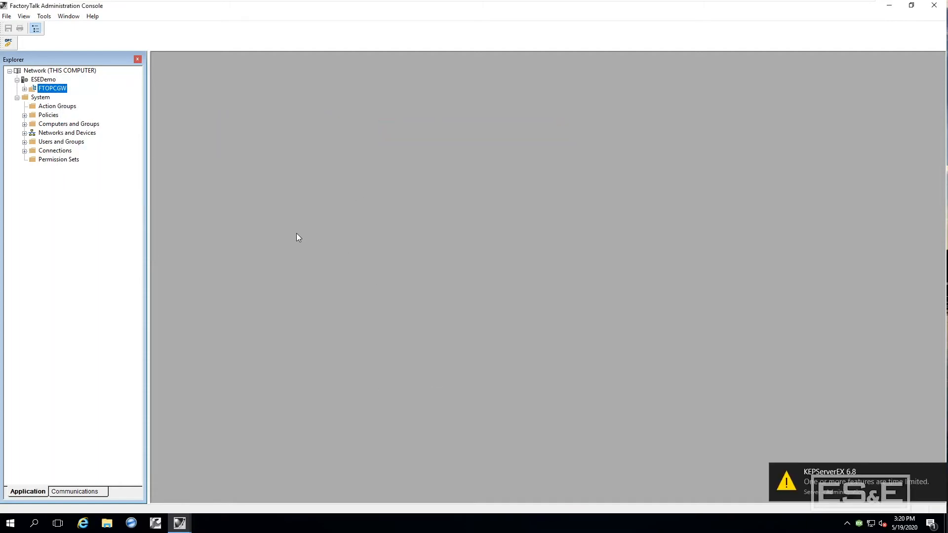
{"action": "left_click", "coordinate": [25, 88]}
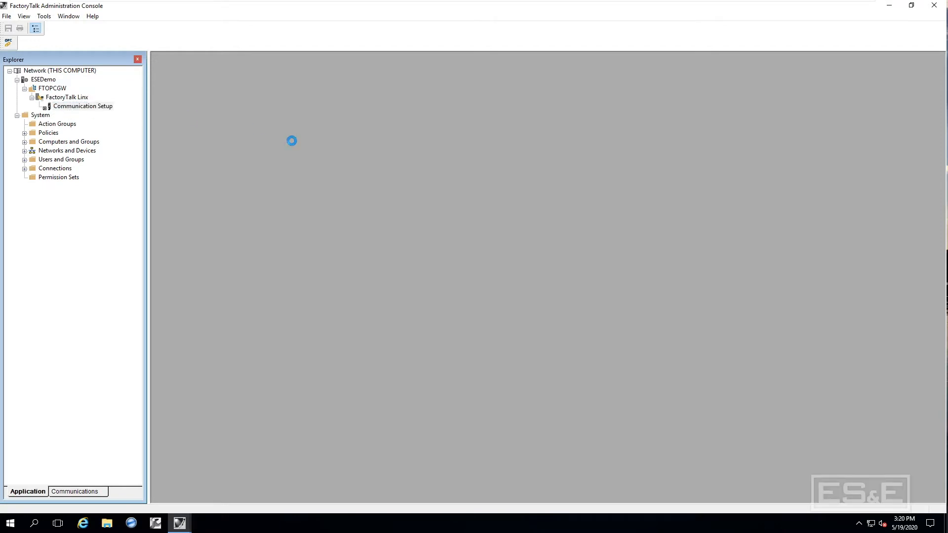
Add an OfficeCLX shortcut to the 1756-L75 controller at 192.168.10.224, then close Communication Setup.
{"action": "double_click", "coordinate": [83, 105]}
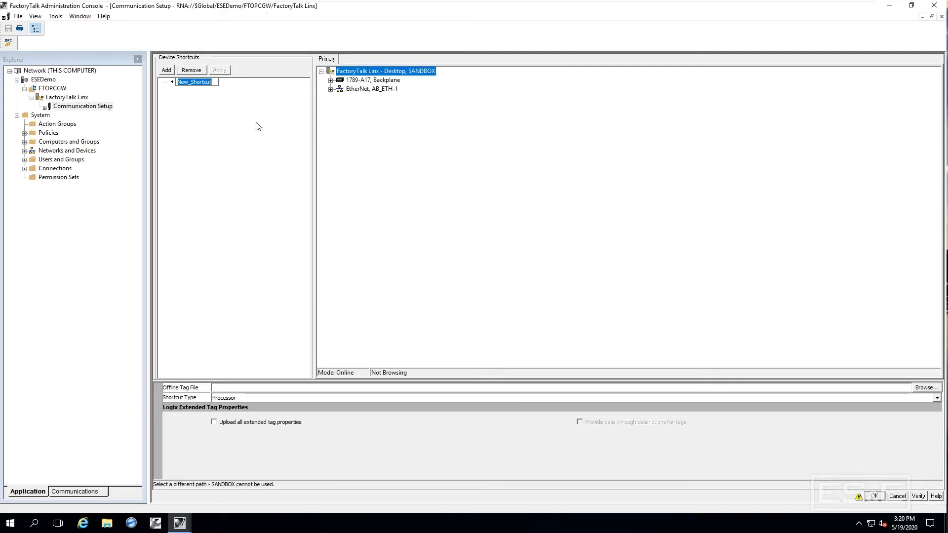
{"action": "type", "text": "OfficeCLX"}
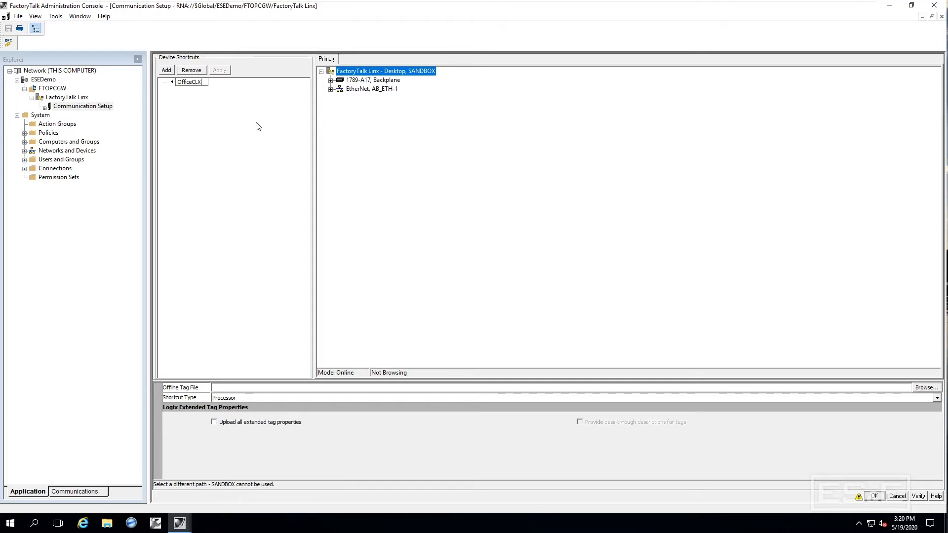
{"action": "left_click", "coordinate": [401, 124]}
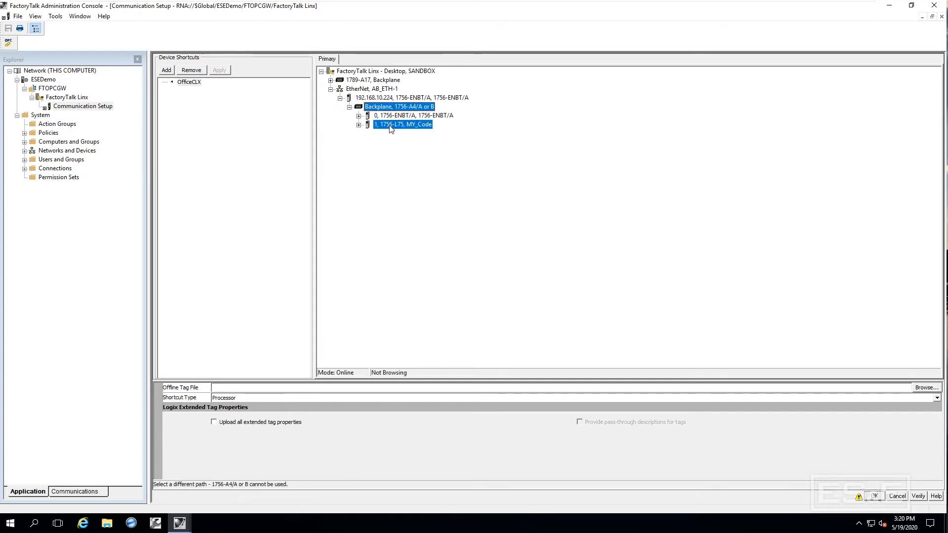
{"action": "left_click", "coordinate": [872, 496]}
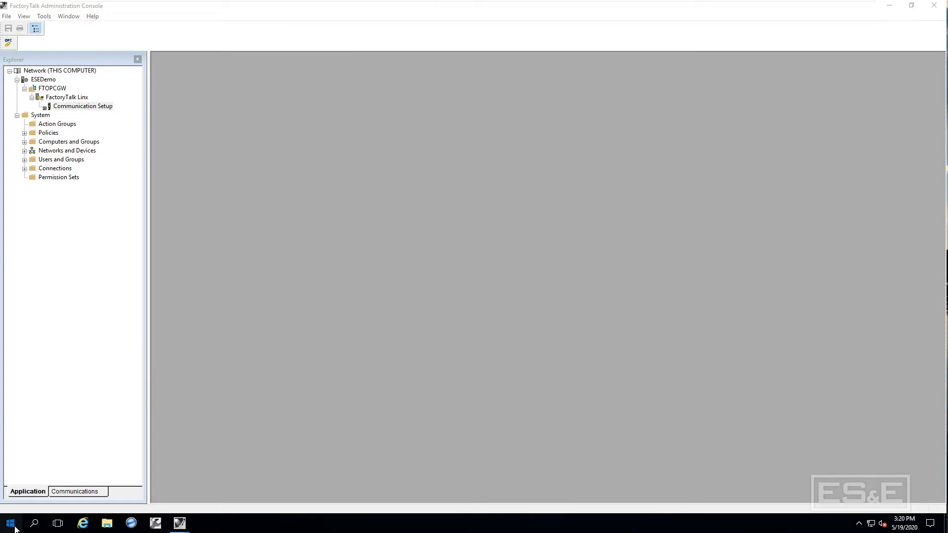
Run FactoryTalk Live Data Test Client as administrator from the Start menu.
{"action": "left_click", "coordinate": [9, 522]}
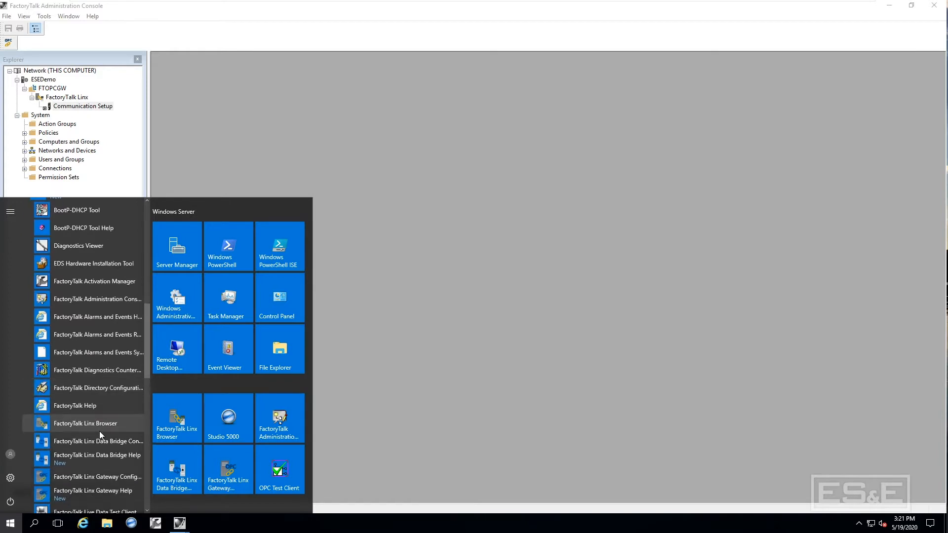
{"action": "right_click", "coordinate": [94, 464]}
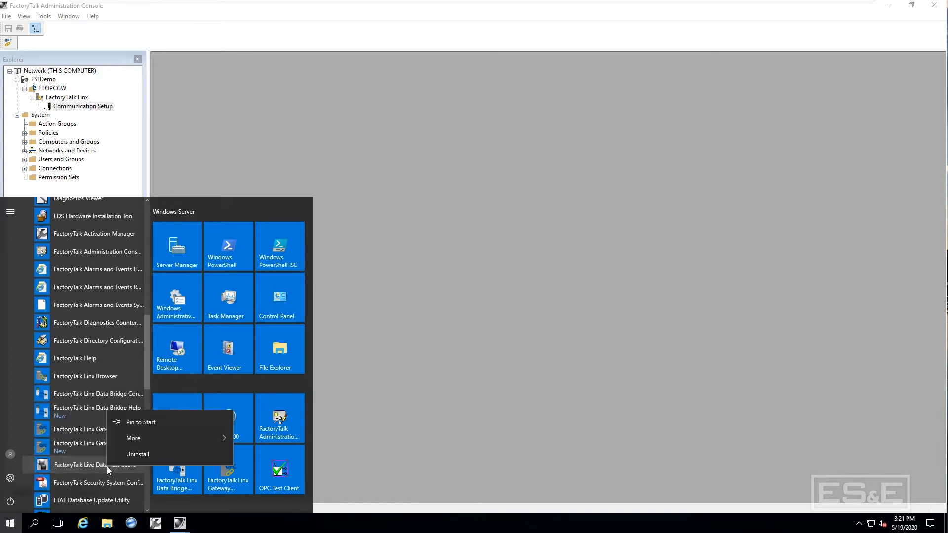
{"action": "left_click", "coordinate": [94, 465]}
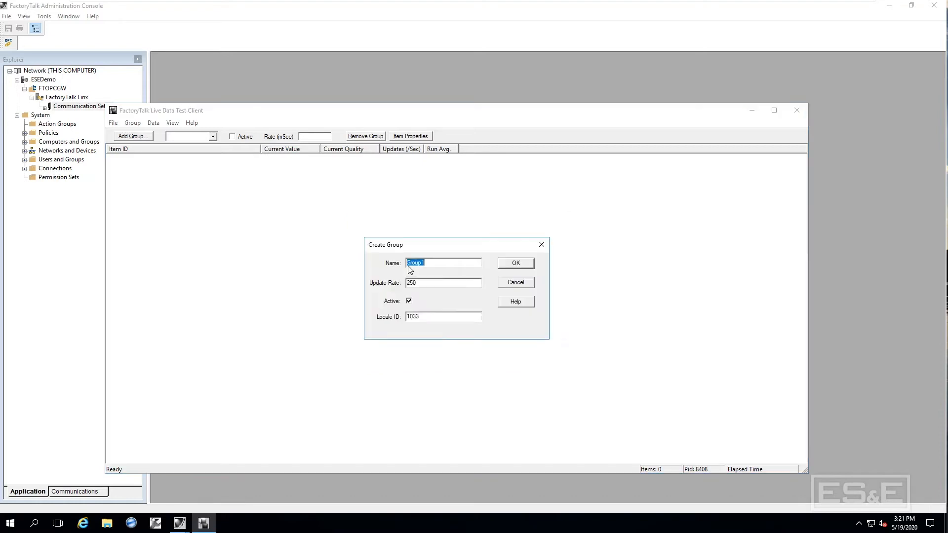
Create Group1 and add OfficeCLX tag Program:Oven.mInOvenTemp, confirming a Good-quality live value.
{"action": "left_click", "coordinate": [515, 263]}
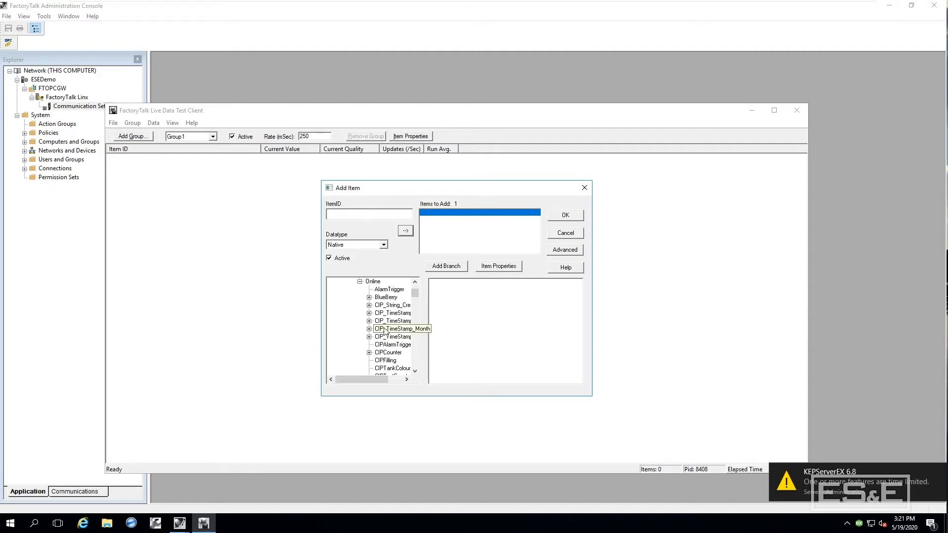
{"action": "scroll", "scroll_direction": "down", "scroll_amount": 3}
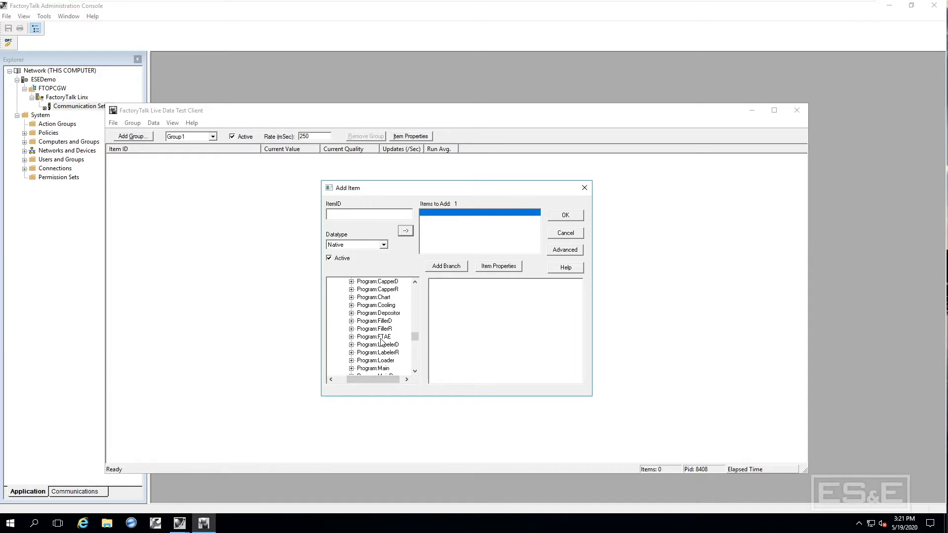
{"action": "scroll", "scroll_direction": "down", "scroll_amount": 3}
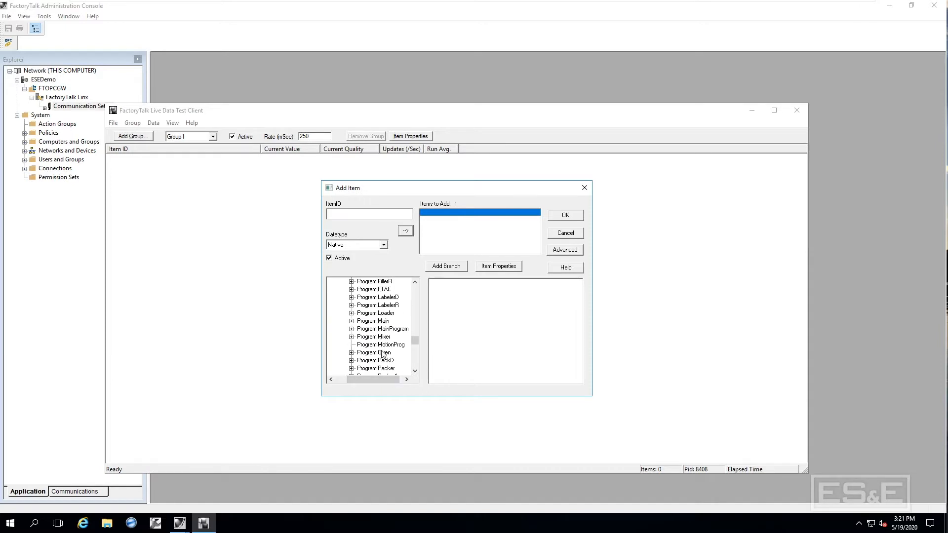
{"action": "left_click", "coordinate": [373, 353]}
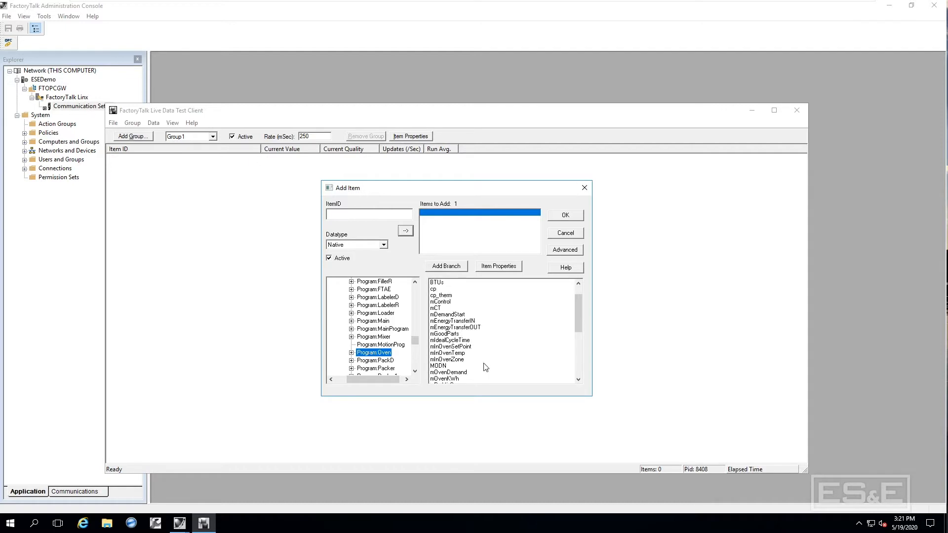
{"action": "left_click", "coordinate": [564, 233]}
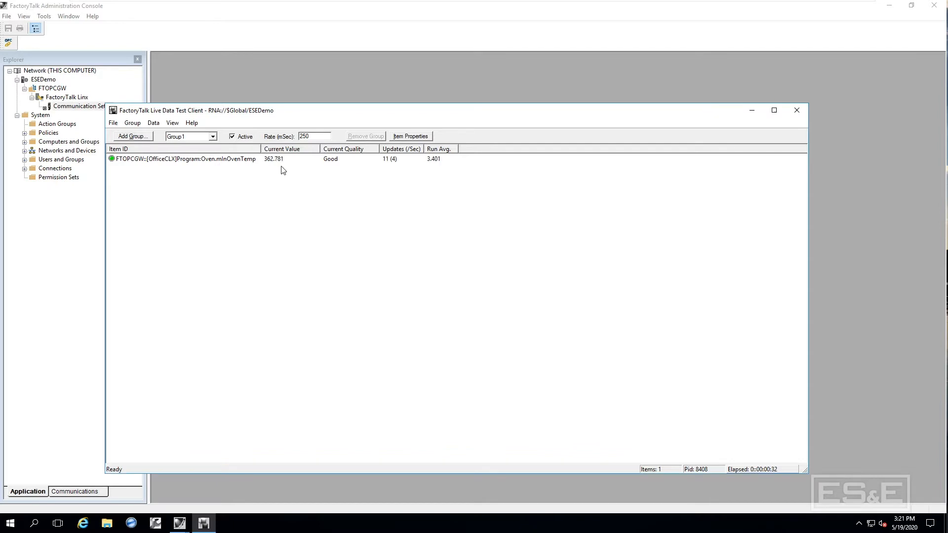
{"action": "mouse_move", "coordinate": [524, 319]}
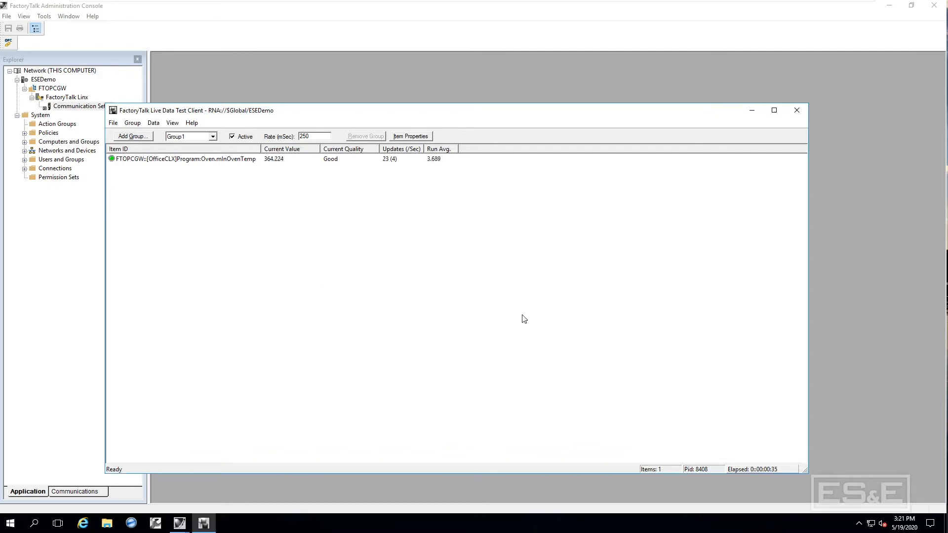
{"action": "left_click", "coordinate": [796, 110]}
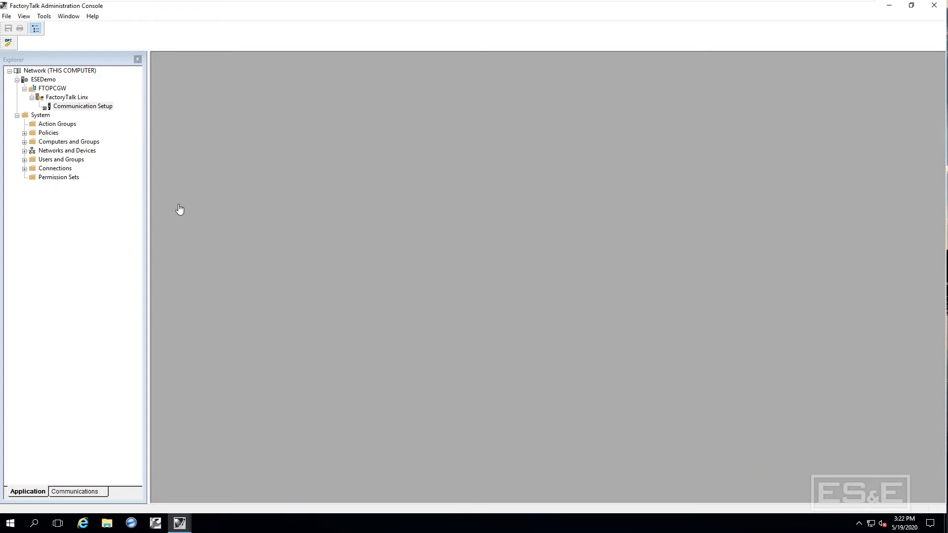
{"action": "mouse_move", "coordinate": [50, 46]}
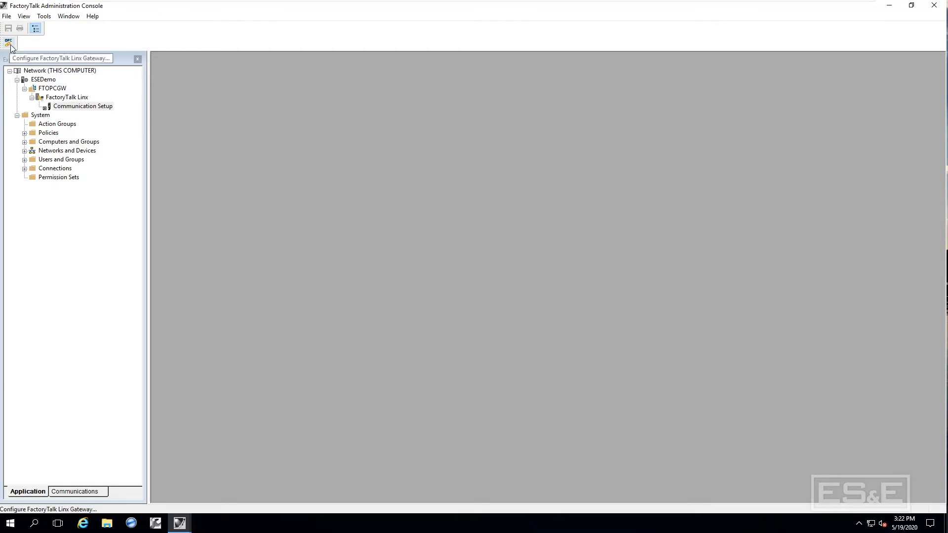
Open FactoryTalk Linx Gateway Configuration from its Start menu tile.
{"action": "left_click", "coordinate": [8, 523]}
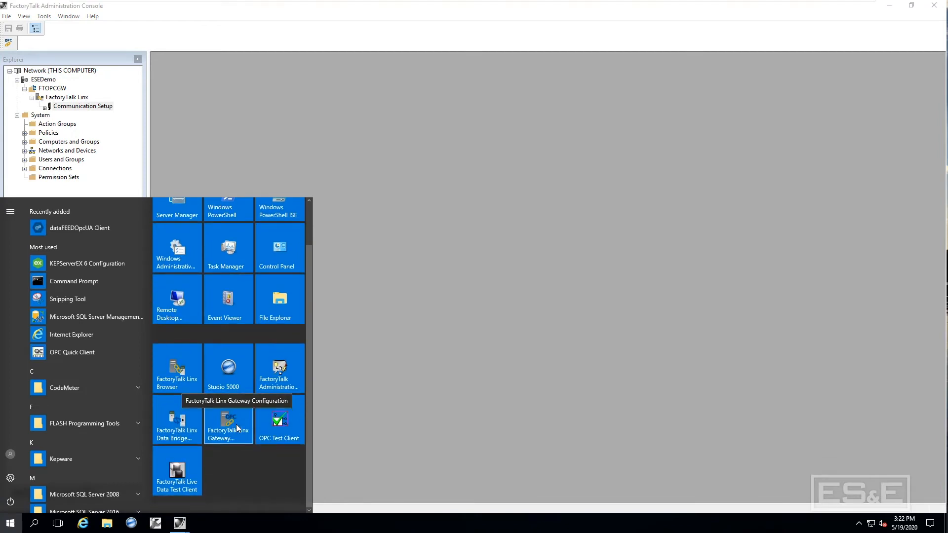
{"action": "left_click", "coordinate": [228, 423]}
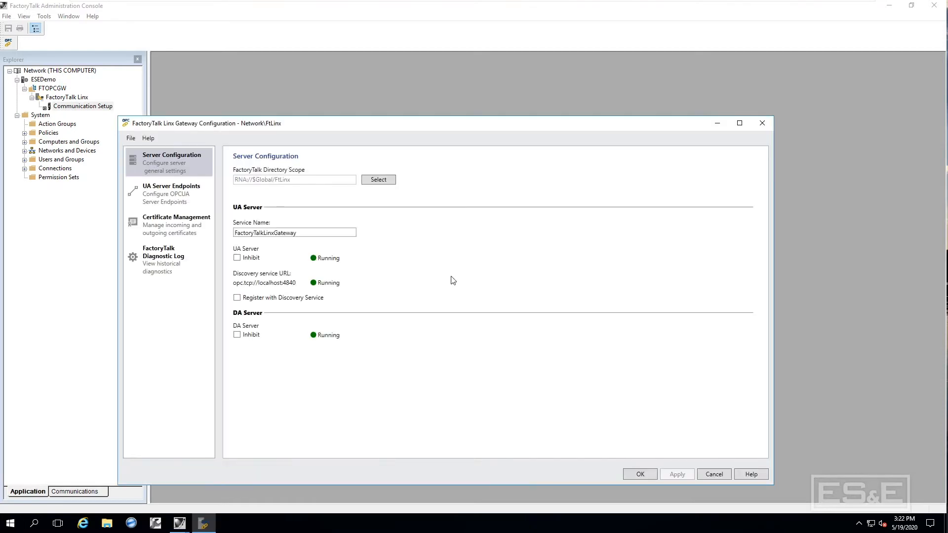
{"action": "mouse_move", "coordinate": [197, 163]}
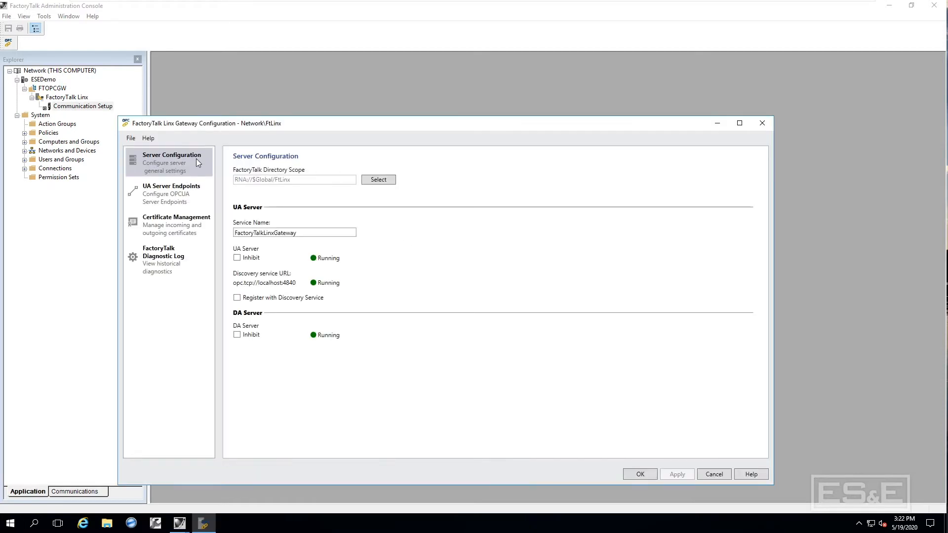
Set the gateway directory scope to ESEDemo and enable Register with Discovery Service.
{"action": "left_click", "coordinate": [377, 180]}
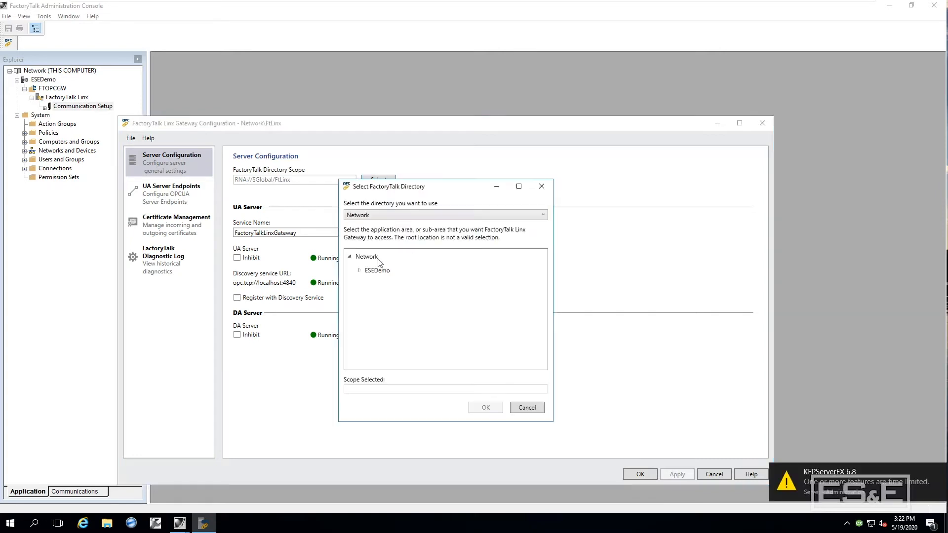
{"action": "left_click", "coordinate": [376, 270]}
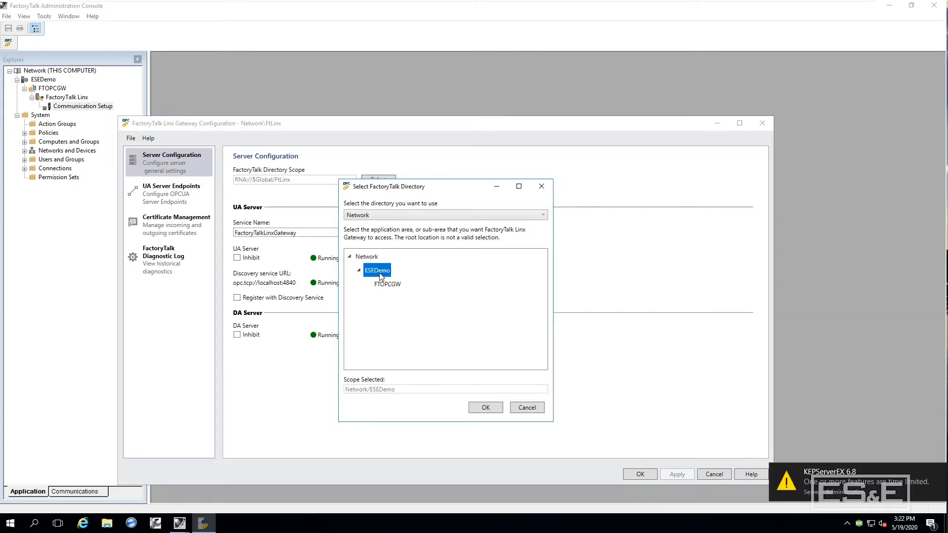
{"action": "left_click", "coordinate": [485, 407]}
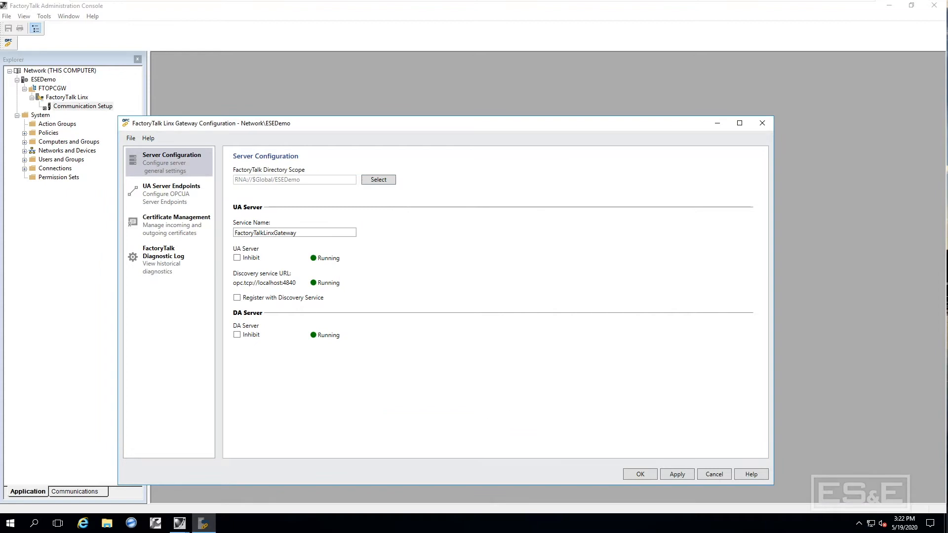
{"action": "mouse_move", "coordinate": [296, 320]}
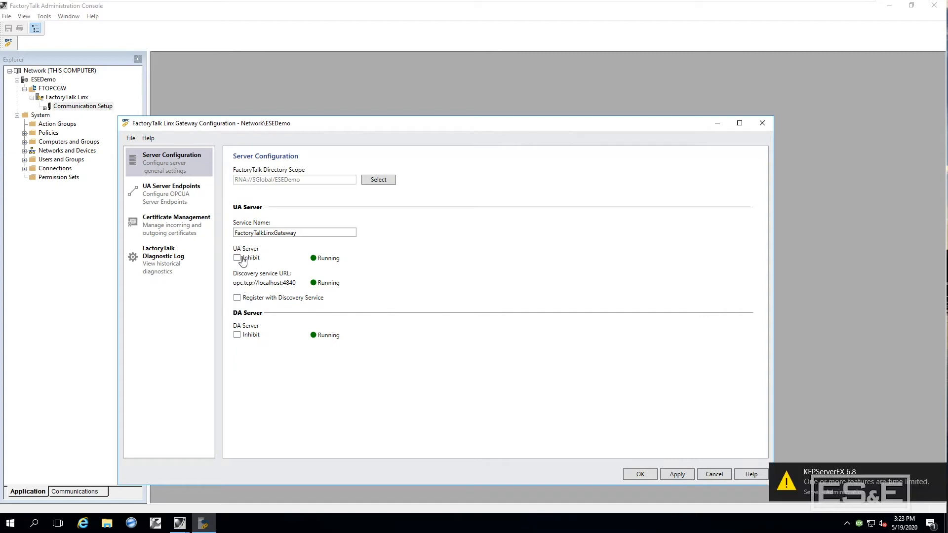
{"action": "mouse_move", "coordinate": [271, 343]}
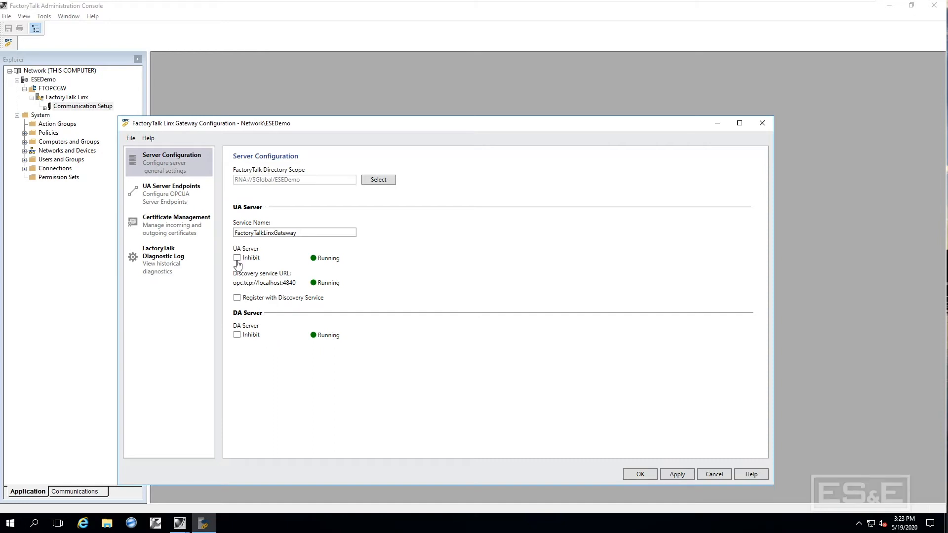
{"action": "mouse_move", "coordinate": [238, 267]}
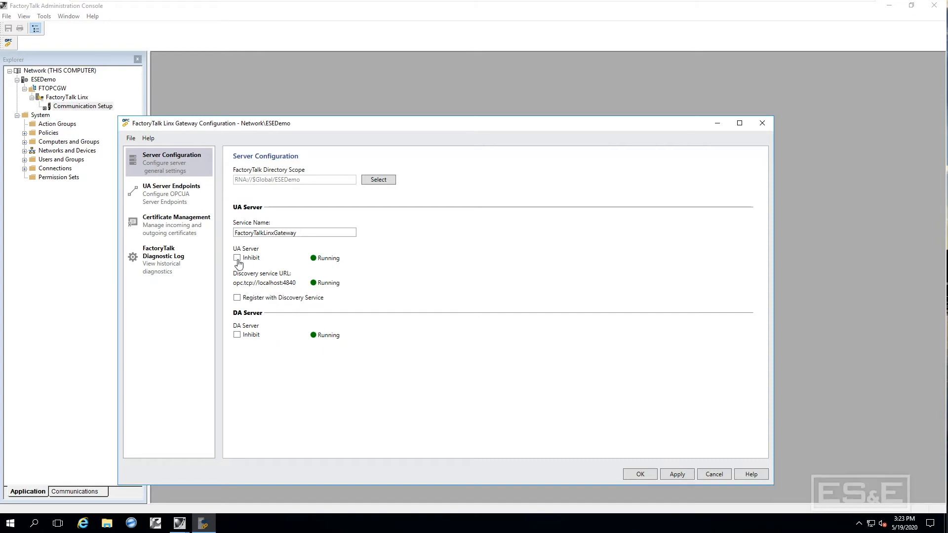
{"action": "mouse_move", "coordinate": [245, 266]}
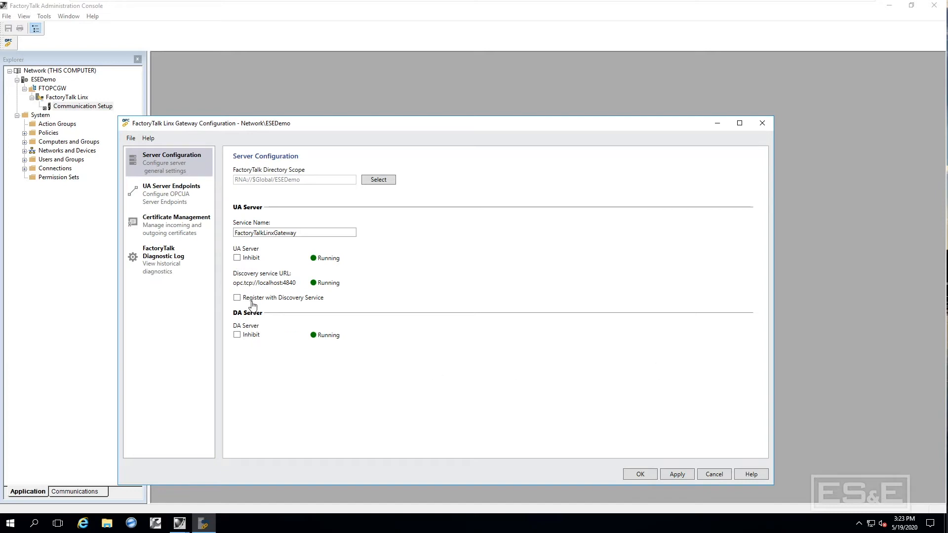
{"action": "mouse_move", "coordinate": [308, 303]}
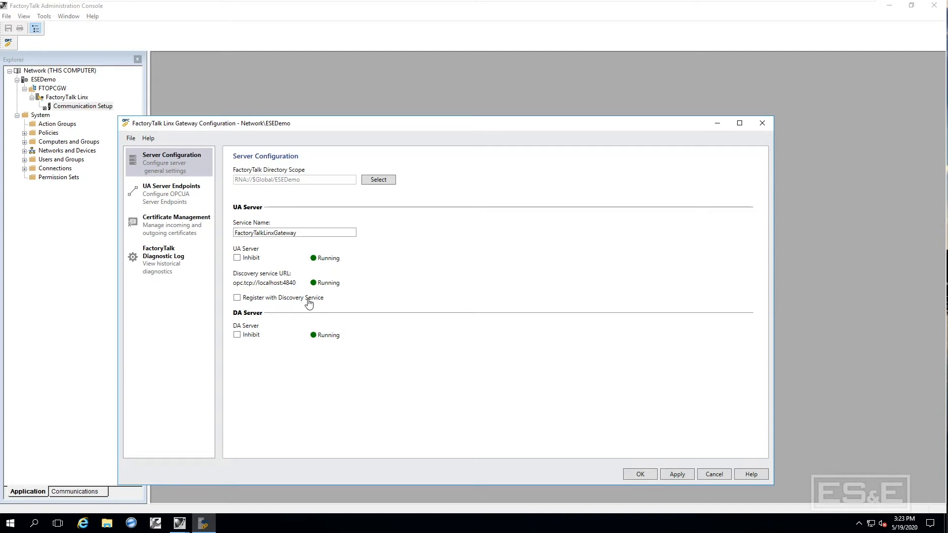
{"action": "mouse_move", "coordinate": [318, 304]}
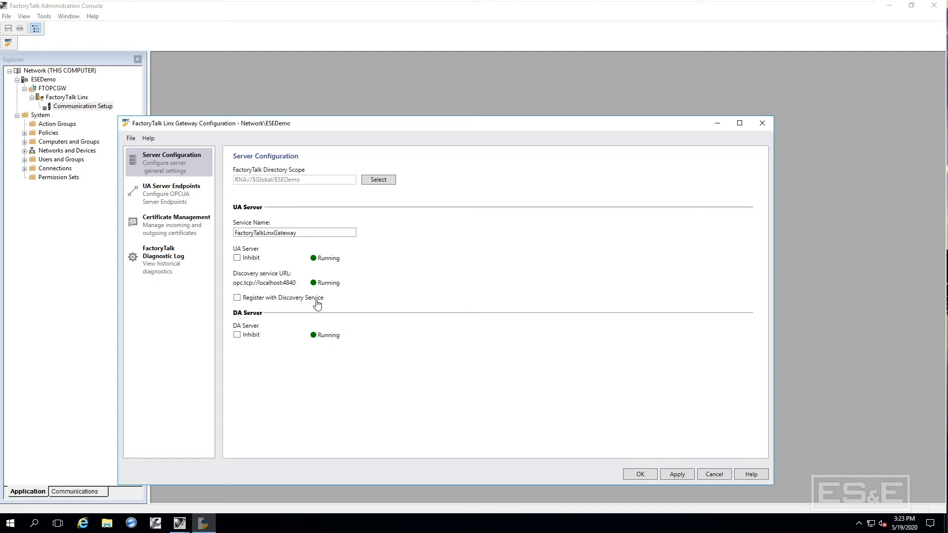
{"action": "mouse_move", "coordinate": [317, 305]}
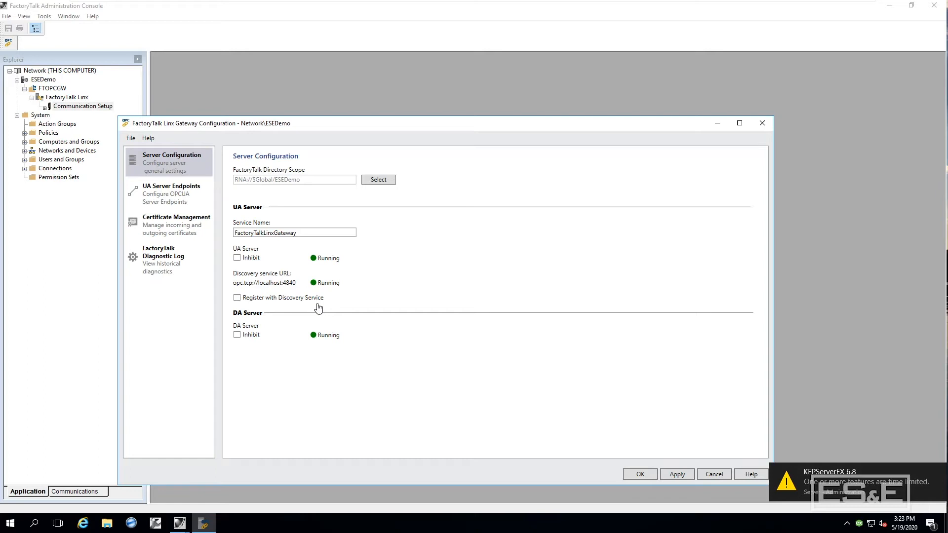
{"action": "mouse_move", "coordinate": [316, 309]}
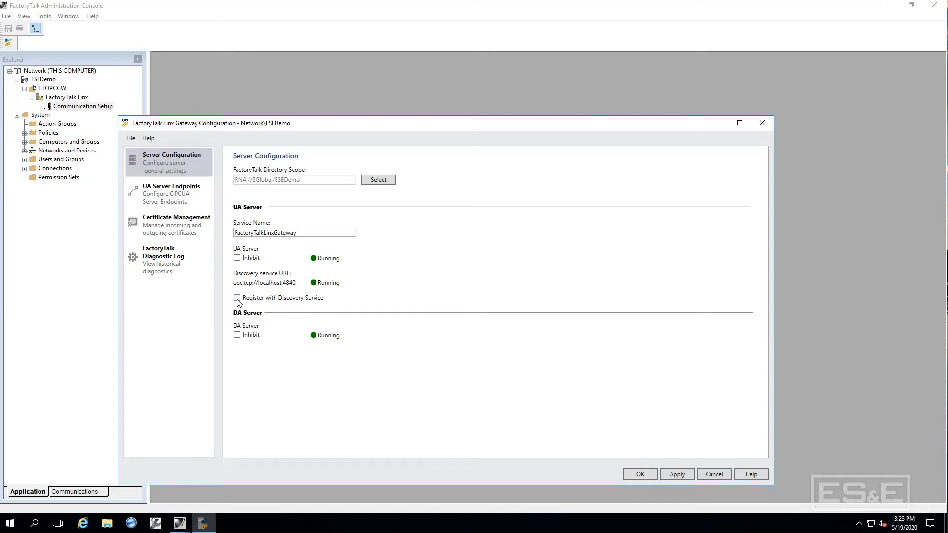
{"action": "left_click", "coordinate": [237, 297]}
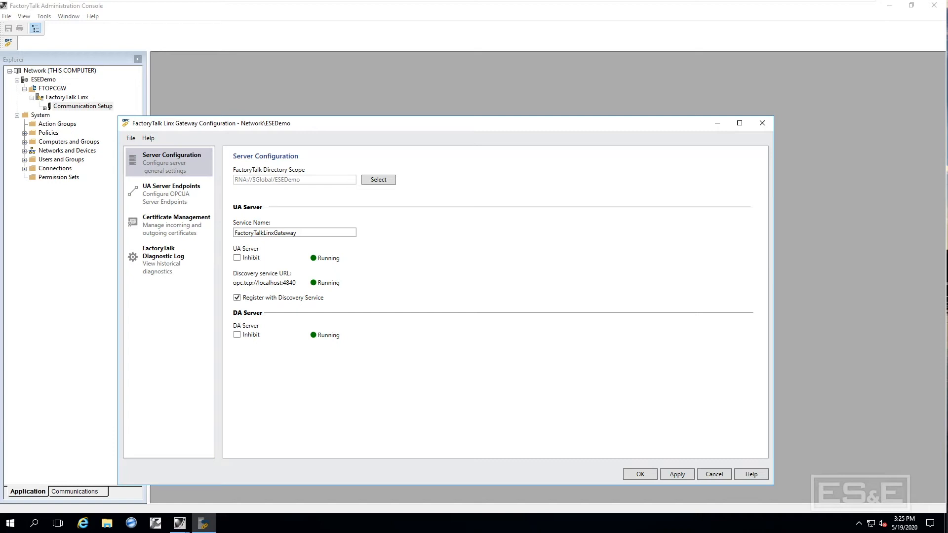
{"action": "mouse_move", "coordinate": [174, 203]}
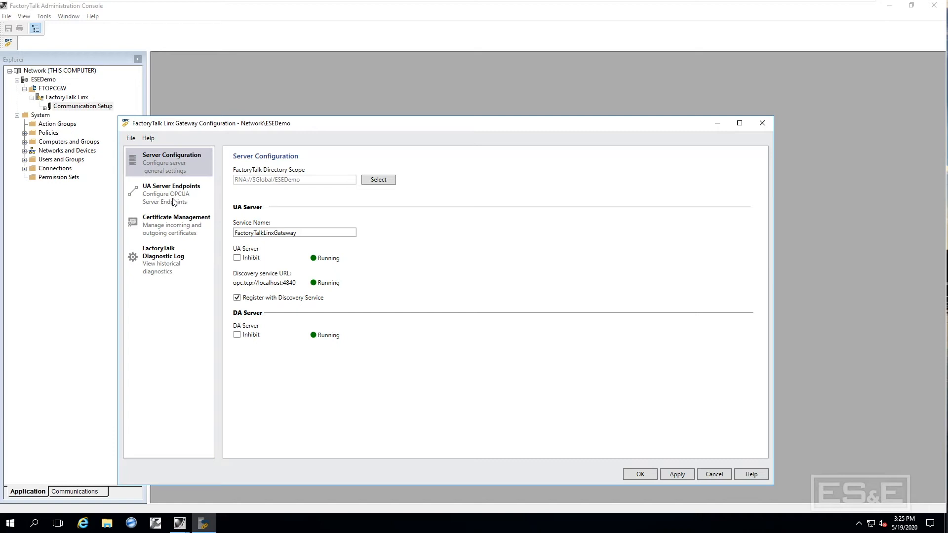
Add UA endpoint on port 4990 with Basic256 Sign & Encrypt and anonymous authentication.
{"action": "left_click", "coordinate": [171, 194]}
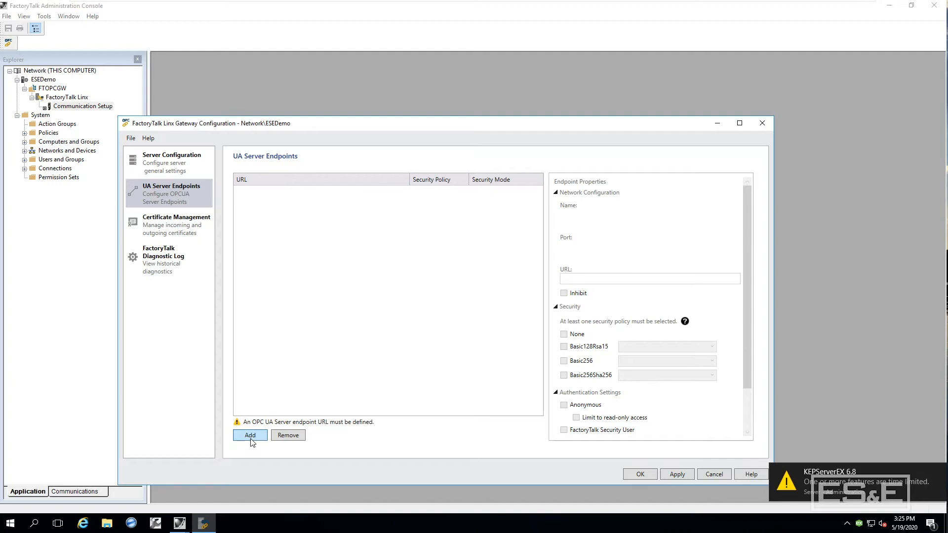
{"action": "left_click", "coordinate": [249, 435]}
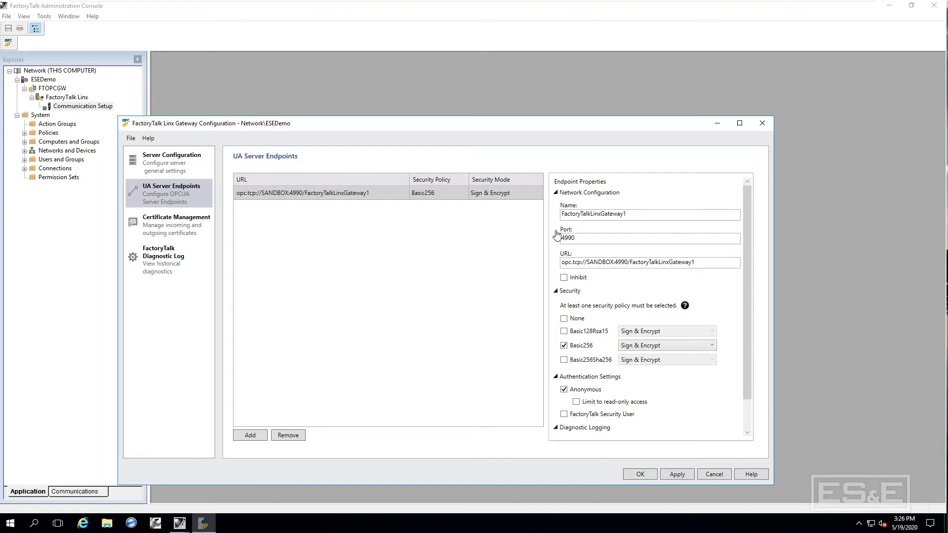
{"action": "mouse_move", "coordinate": [613, 229]}
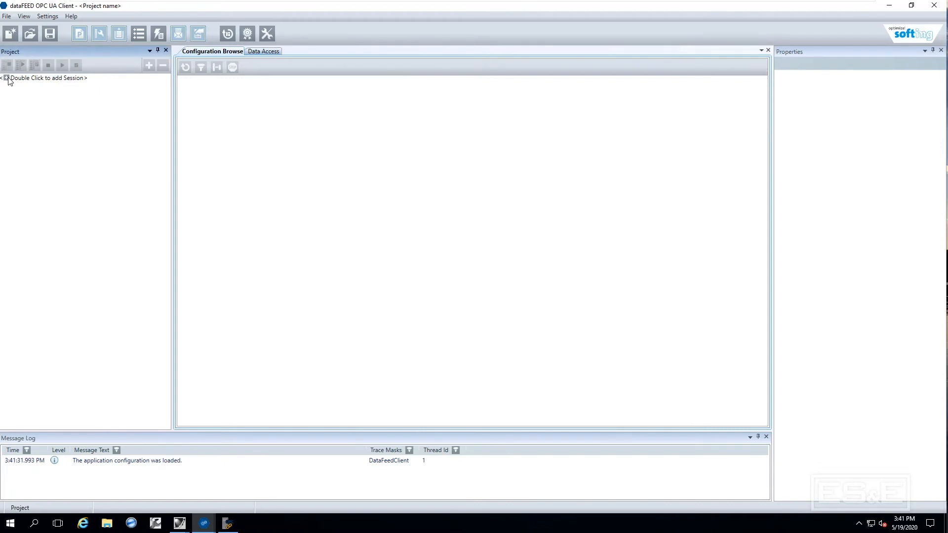
Add a session using the local FactoryTalkLinxGateway SignAndEncrypt Basic256 endpoint on port 4990.
{"action": "double_click", "coordinate": [45, 78]}
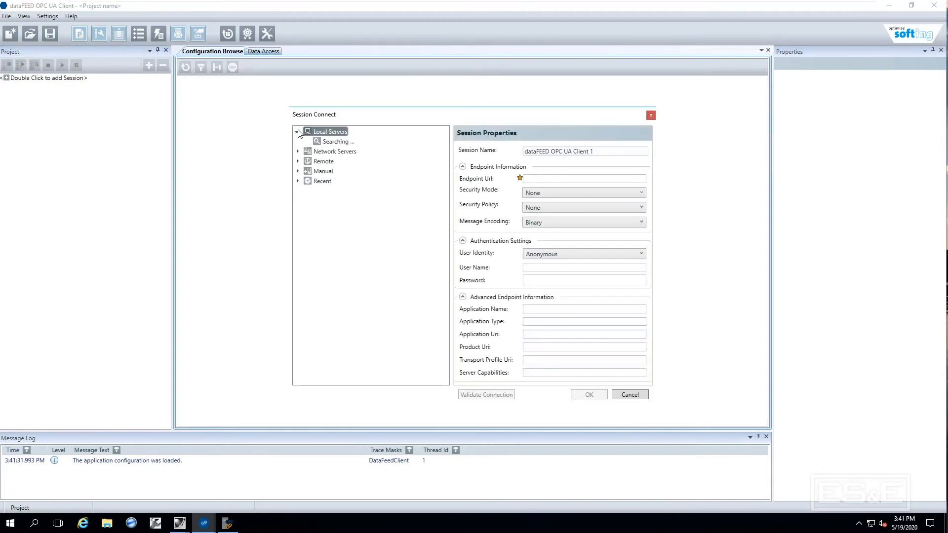
{"action": "left_click", "coordinate": [298, 131]}
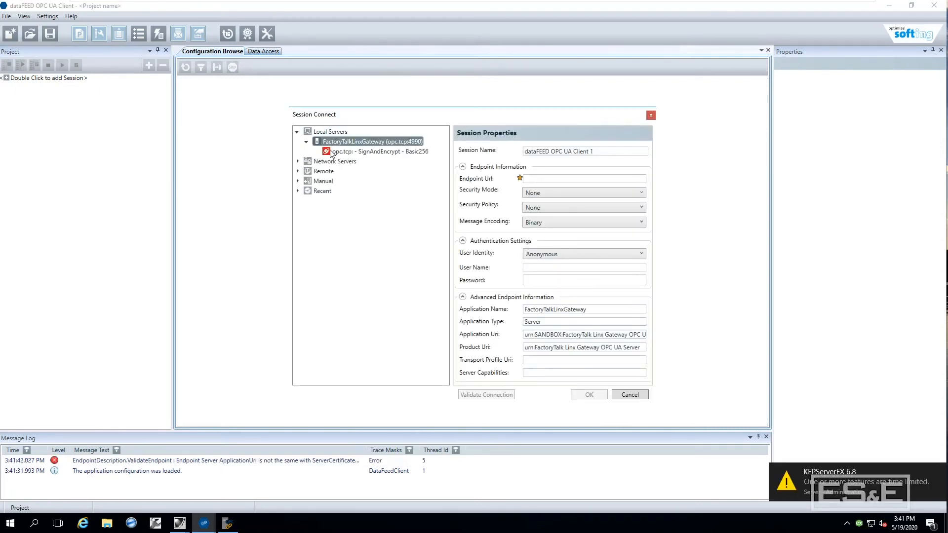
{"action": "left_click", "coordinate": [375, 151]}
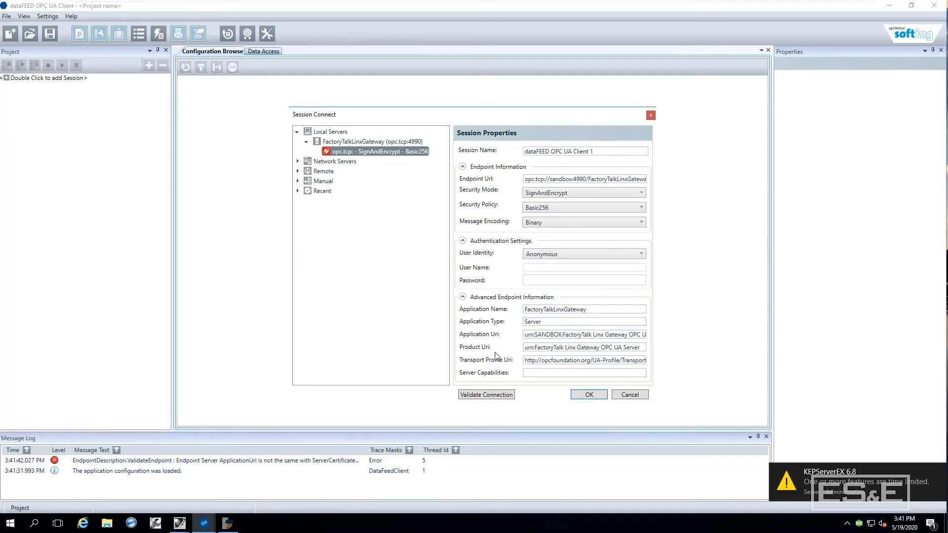
{"action": "left_click", "coordinate": [486, 394]}
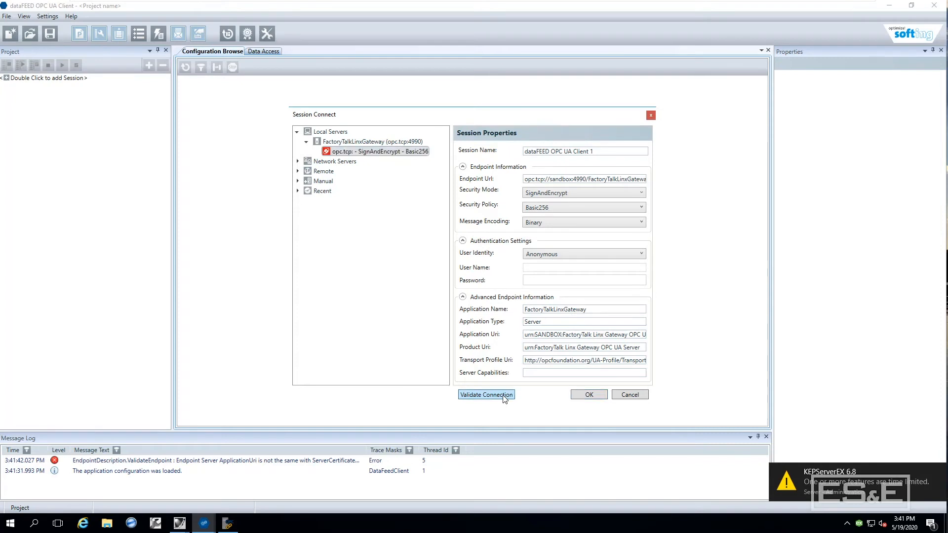
Validate the session, trust the gateway certificate, then return to Linx Gateway Configuration.
{"action": "left_click", "coordinate": [486, 395]}
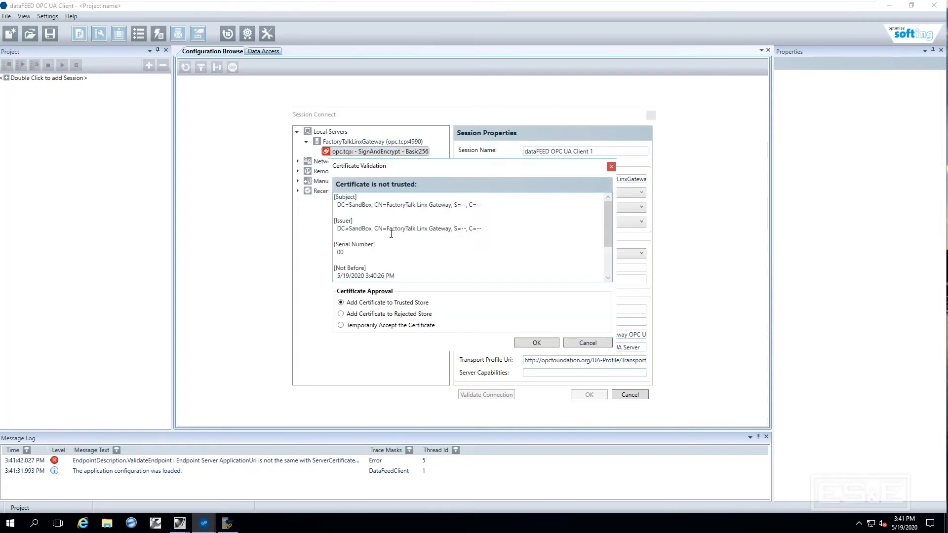
{"action": "mouse_move", "coordinate": [416, 192]}
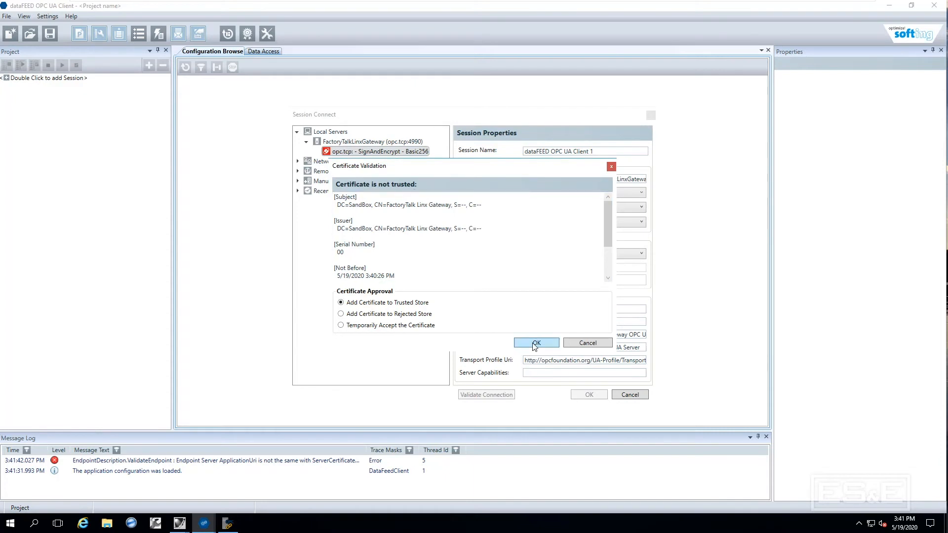
{"action": "left_click", "coordinate": [535, 343]}
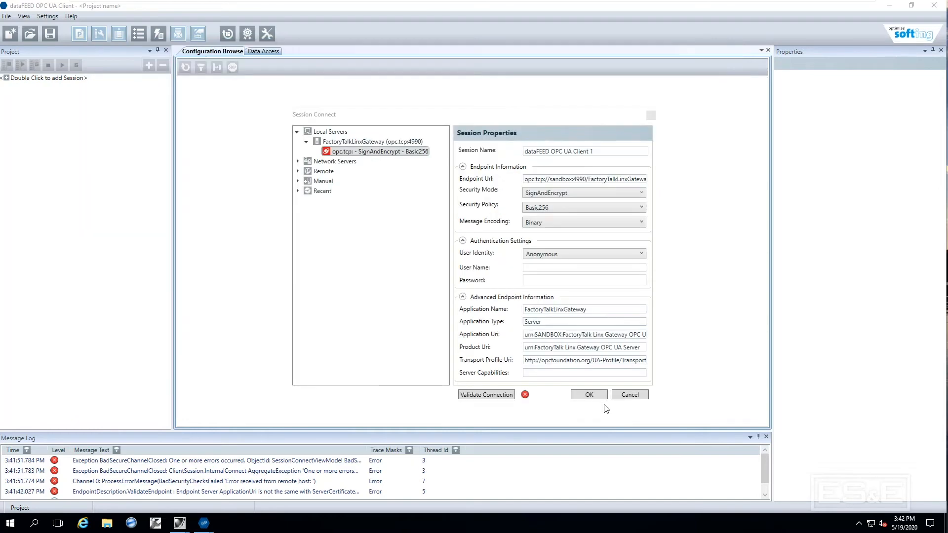
{"action": "left_click", "coordinate": [8, 523]}
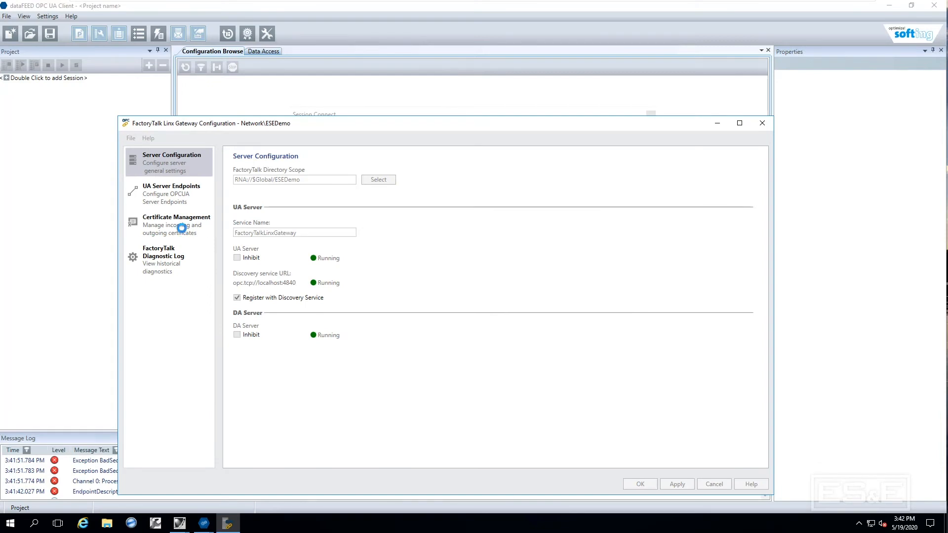
Trust the rejected dataFEEDOpcUaClient certificate in Certificate Management and close the gateway configuration.
{"action": "left_click", "coordinate": [176, 225]}
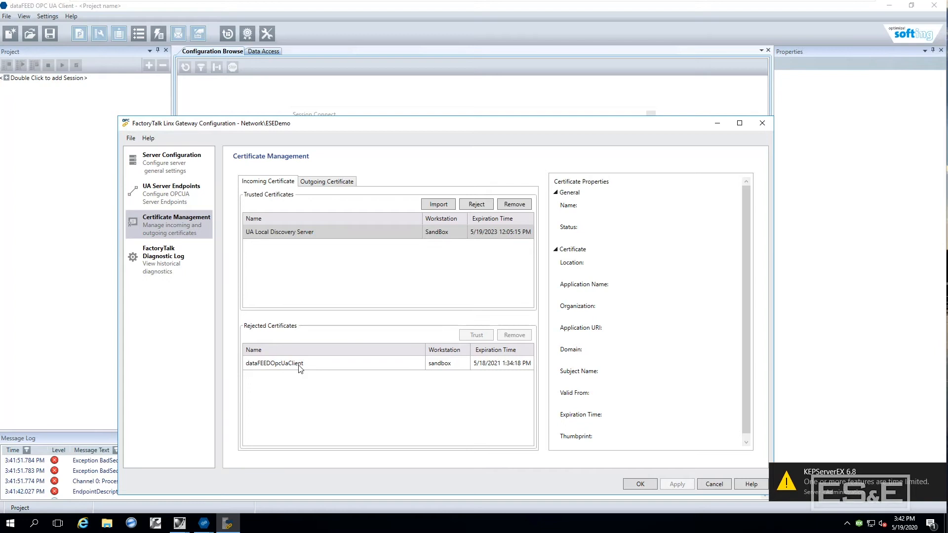
{"action": "left_click", "coordinate": [274, 363]}
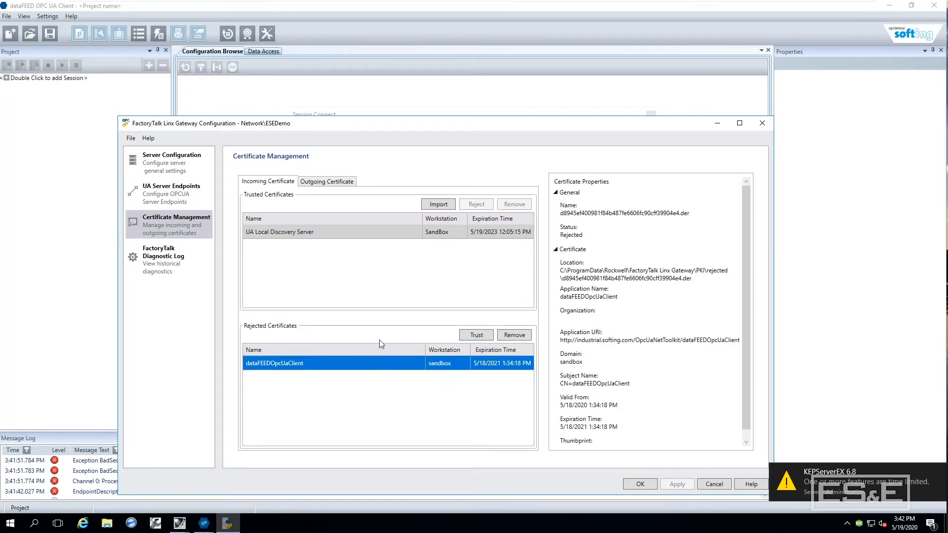
{"action": "mouse_move", "coordinate": [358, 347]}
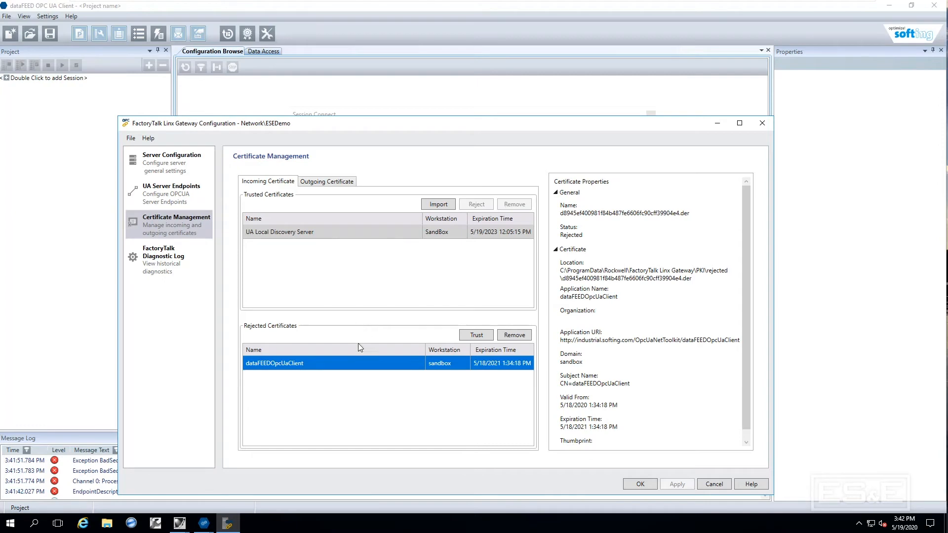
{"action": "left_click", "coordinate": [476, 335]}
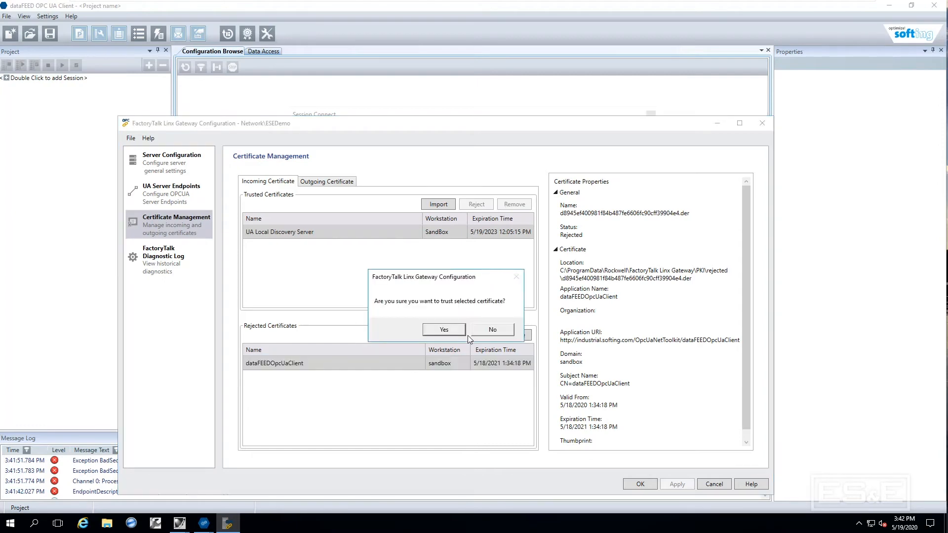
{"action": "left_click", "coordinate": [444, 329]}
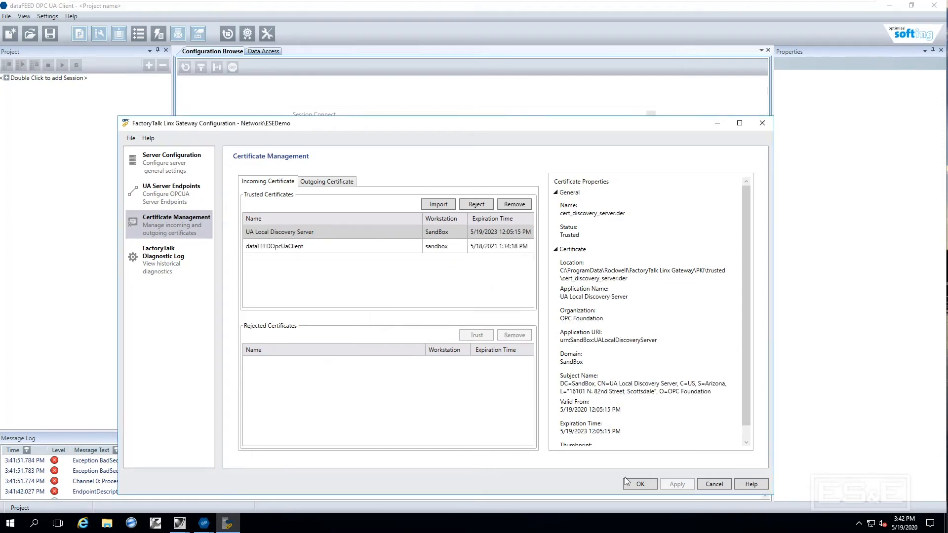
{"action": "left_click", "coordinate": [639, 484]}
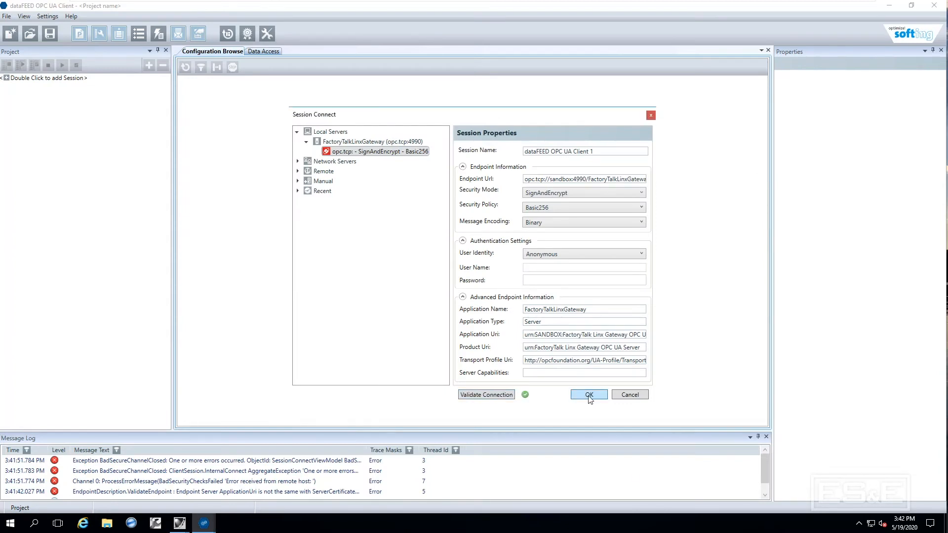
Create the gateway session and browse Objects > FactoryTalkLinxGateway down to OfficeCLX Online tags.
{"action": "left_click", "coordinate": [588, 394]}
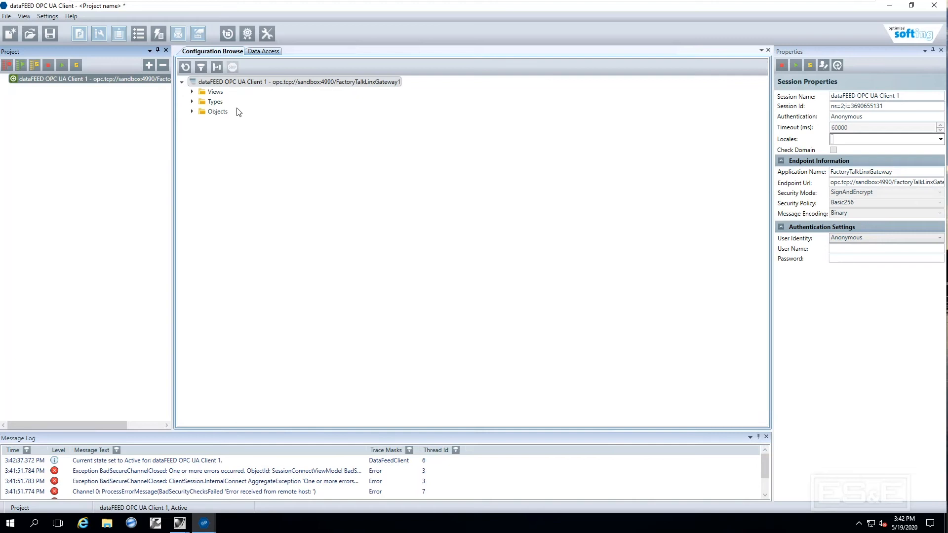
{"action": "left_click", "coordinate": [192, 111]}
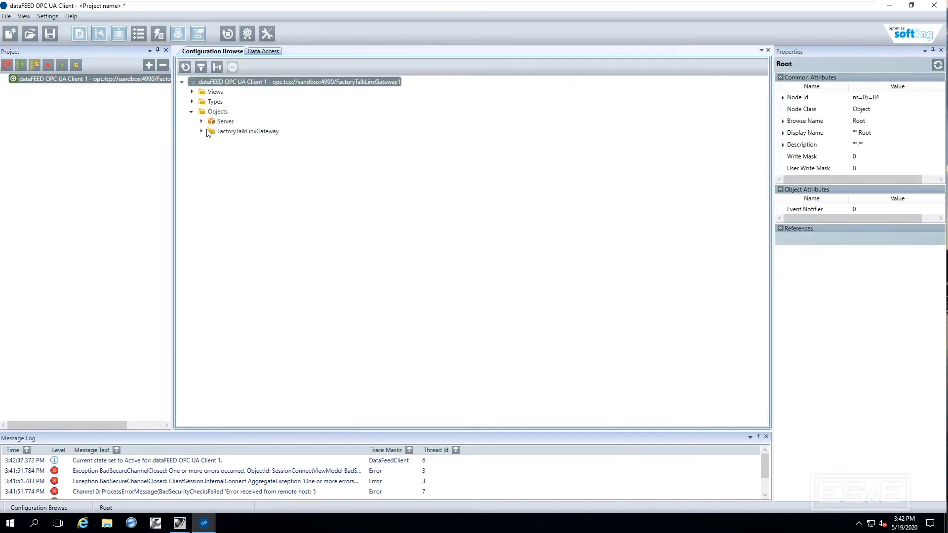
{"action": "left_click", "coordinate": [201, 131]}
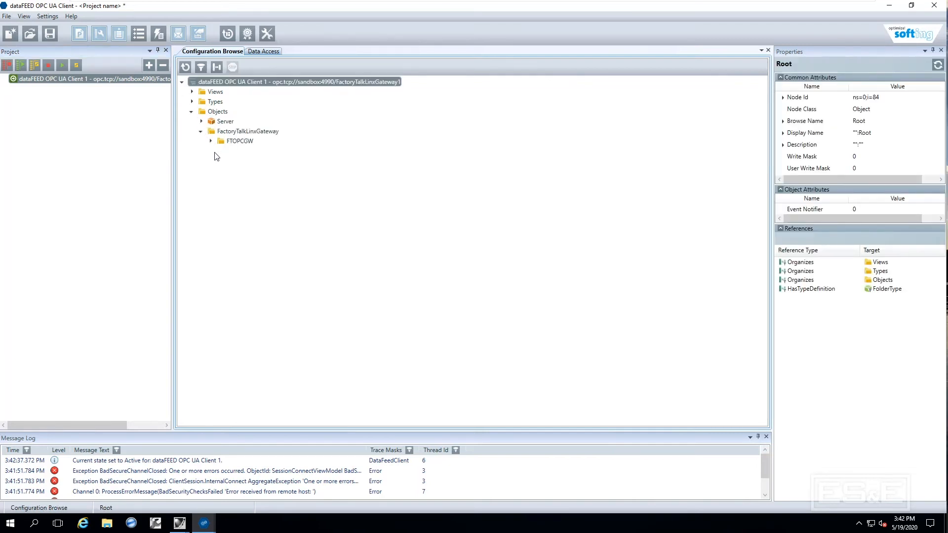
{"action": "left_click", "coordinate": [211, 141]}
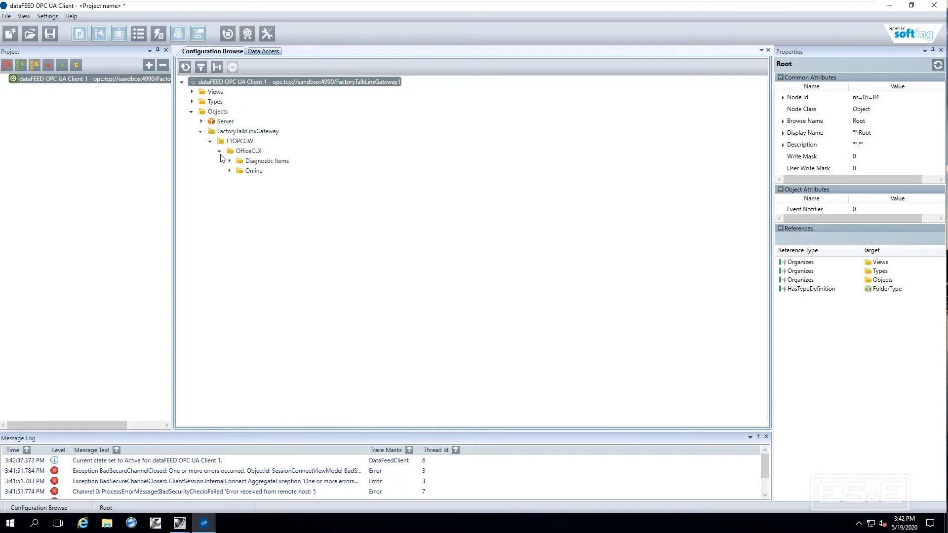
{"action": "left_click", "coordinate": [228, 170]}
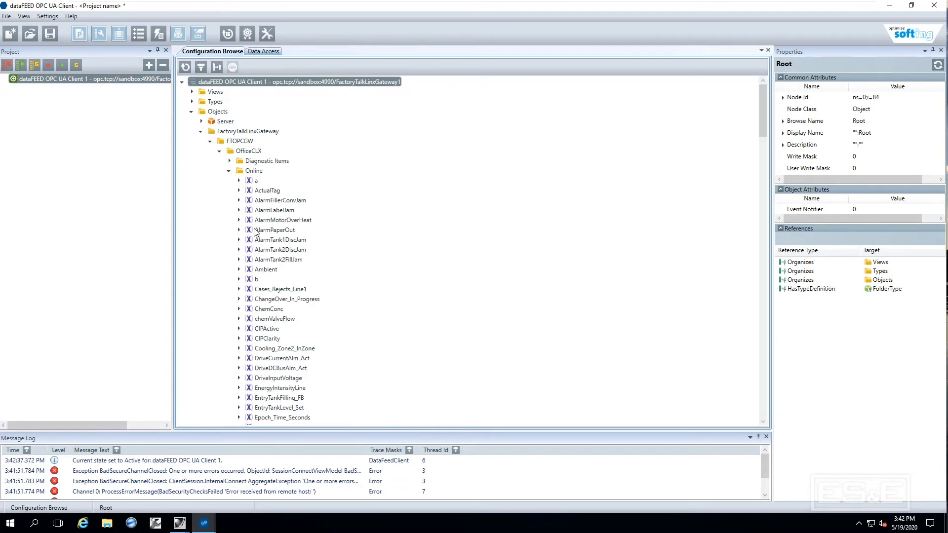
{"action": "scroll", "scroll_direction": "down", "scroll_amount": 3}
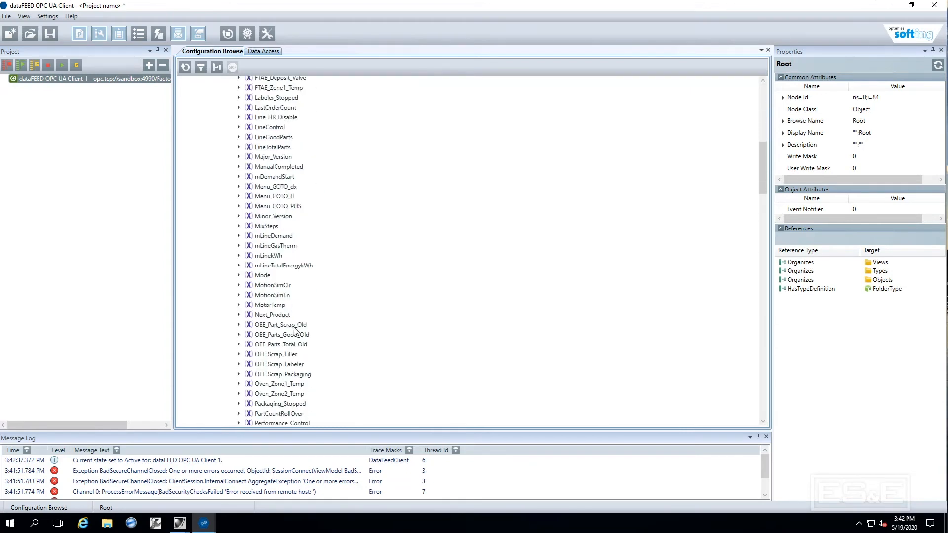
{"action": "scroll", "scroll_direction": "down", "scroll_amount": 3}
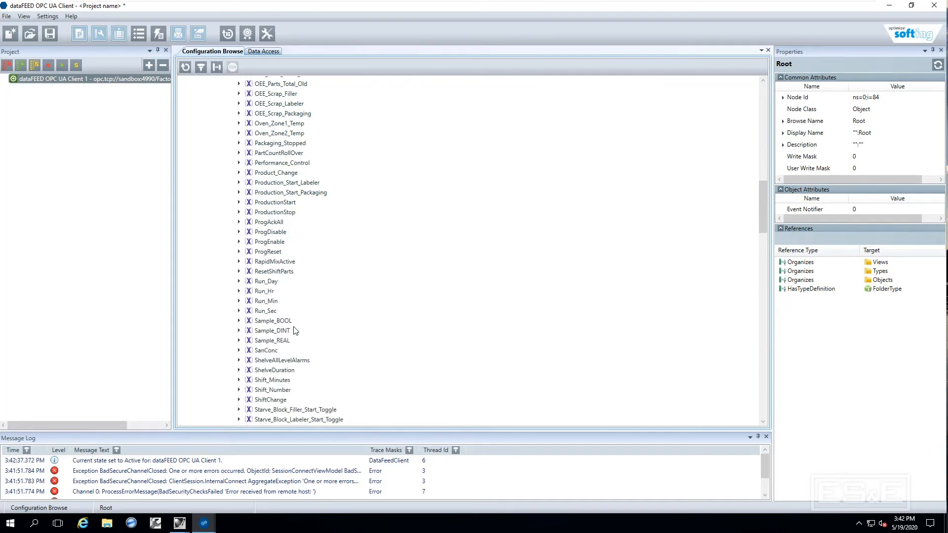
{"action": "scroll", "scroll_direction": "up", "scroll_amount": 3}
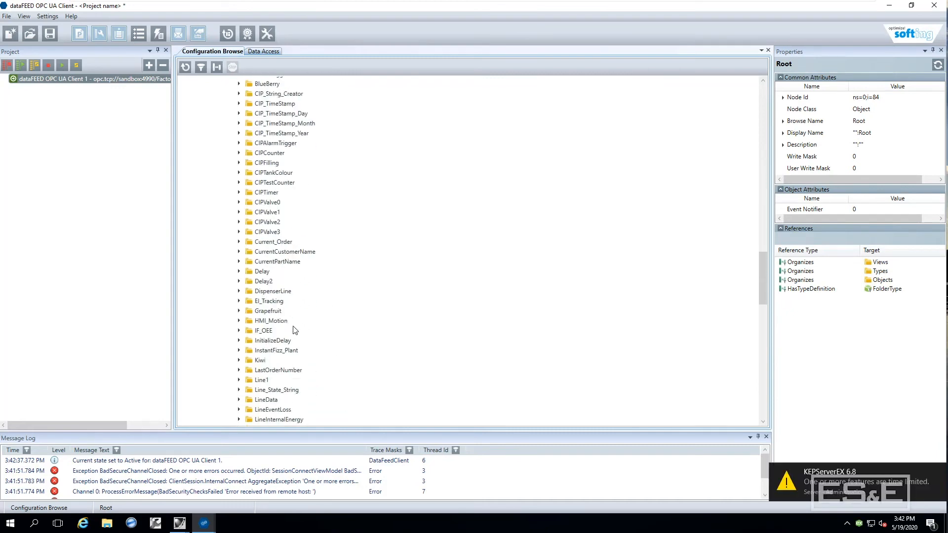
{"action": "scroll", "scroll_direction": "down", "scroll_amount": 3}
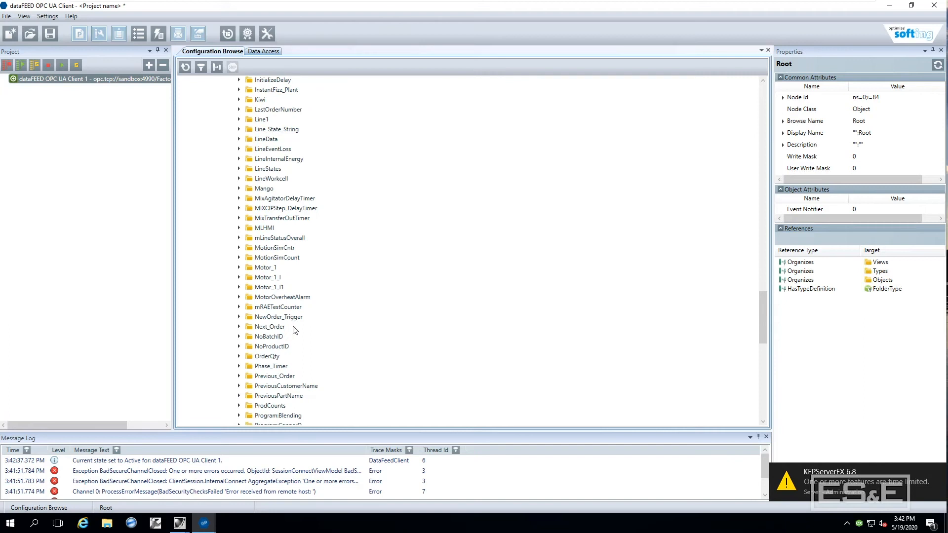
{"action": "scroll", "scroll_direction": "down", "scroll_amount": 3}
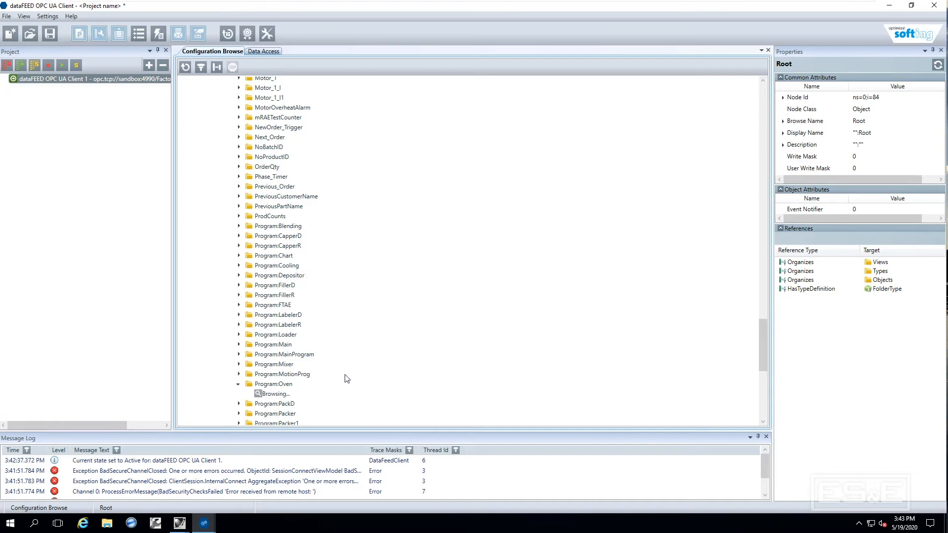
Select Program:Oven mInOvenTemp and read its live value, about 299.6.
{"action": "left_click", "coordinate": [238, 384]}
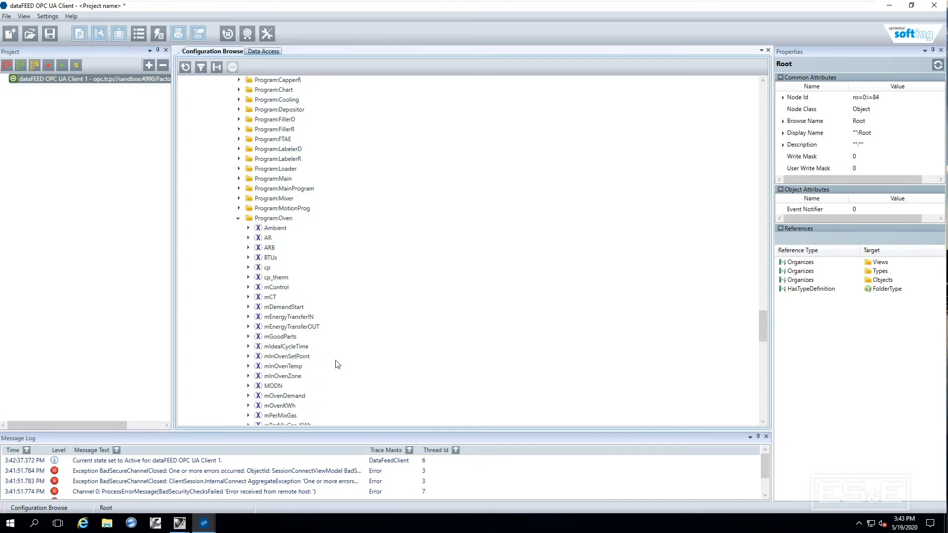
{"action": "left_click", "coordinate": [282, 366]}
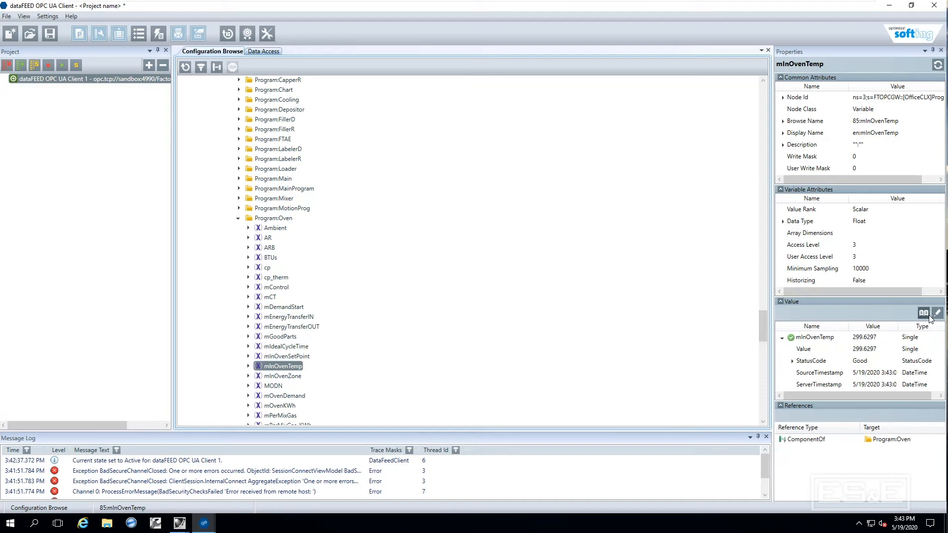
{"action": "mouse_move", "coordinate": [923, 312]}
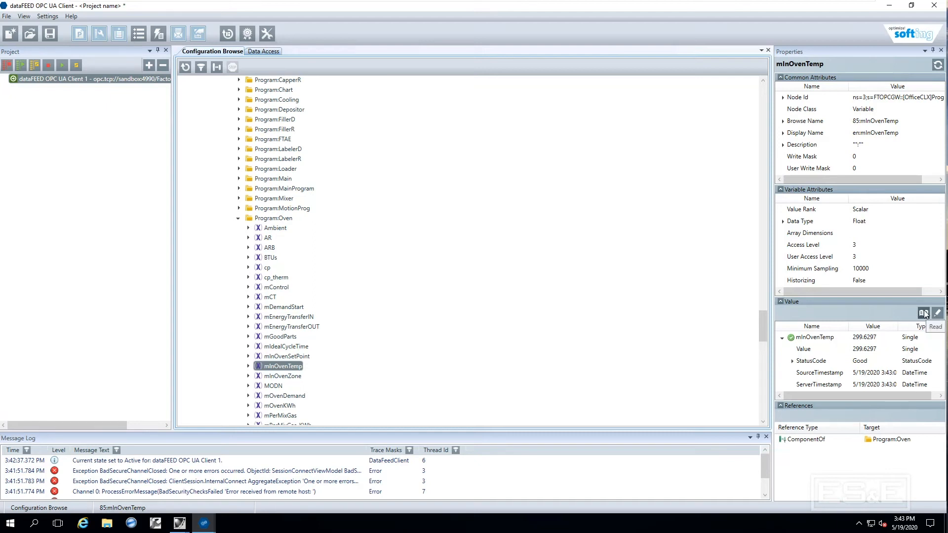
{"action": "left_click", "coordinate": [923, 312]}
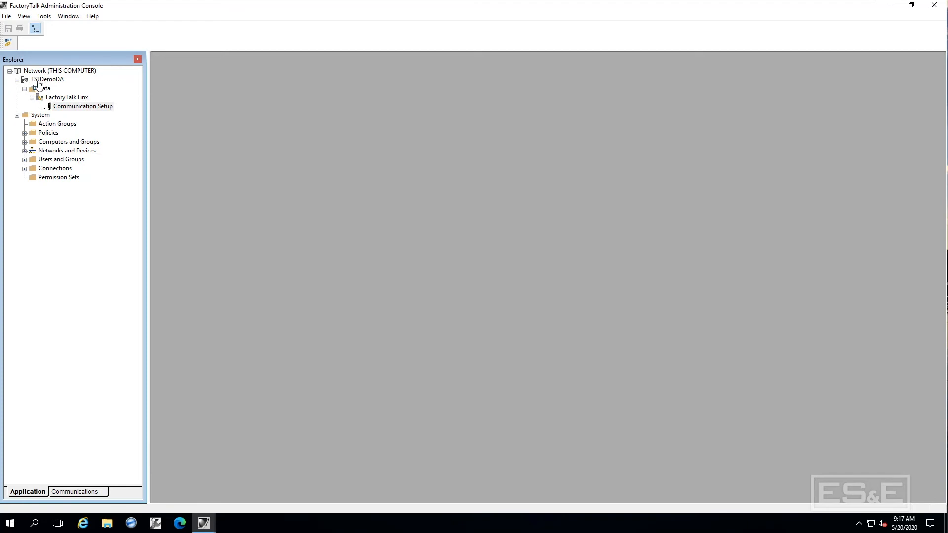
{"action": "mouse_move", "coordinate": [51, 87]}
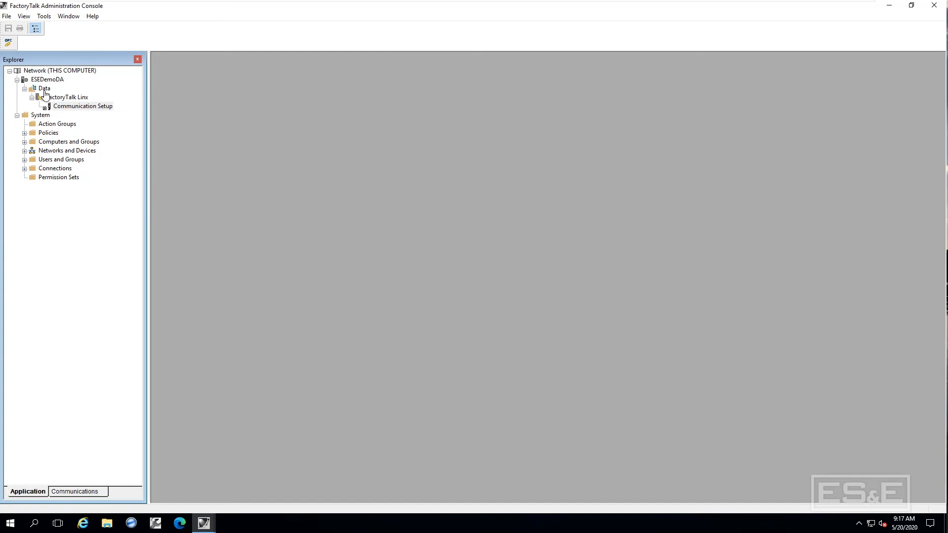
{"action": "mouse_move", "coordinate": [53, 104]}
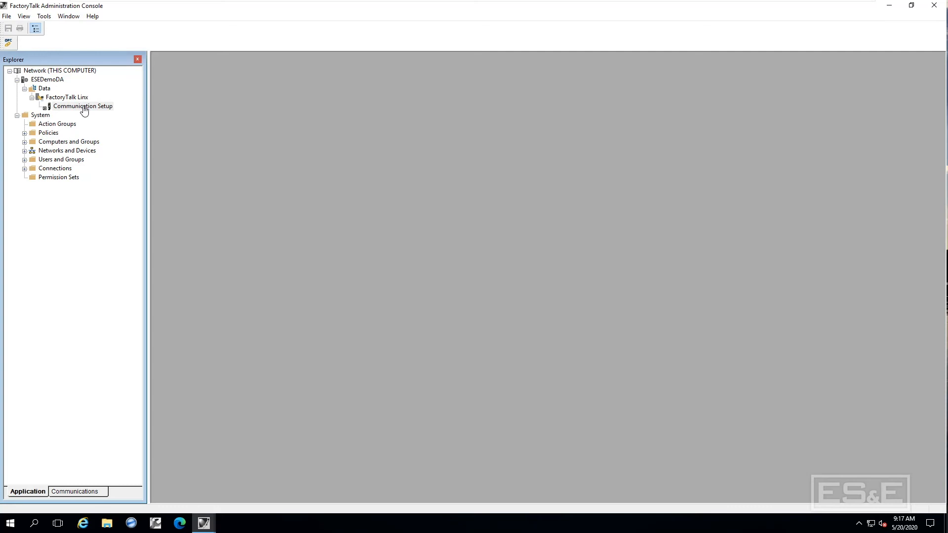
{"action": "mouse_move", "coordinate": [19, 54]}
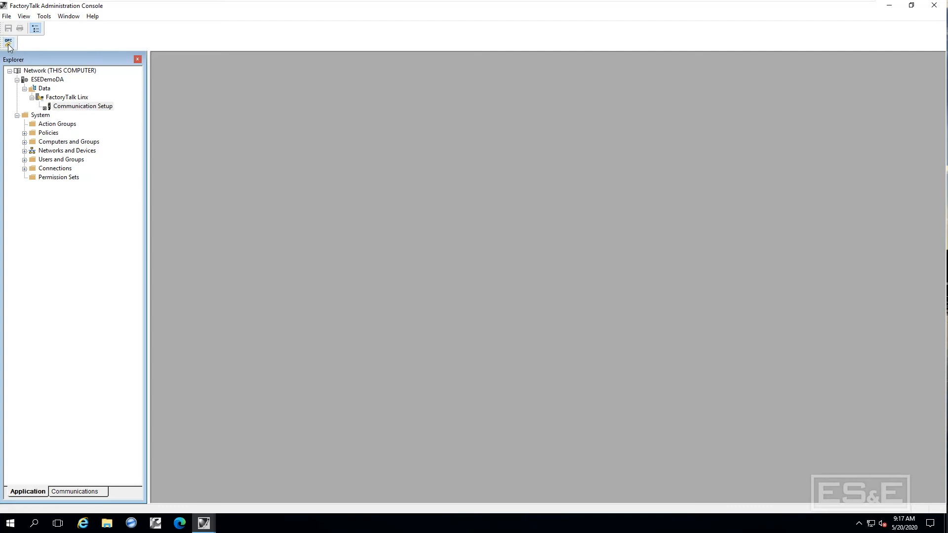
{"action": "left_click", "coordinate": [8, 43]}
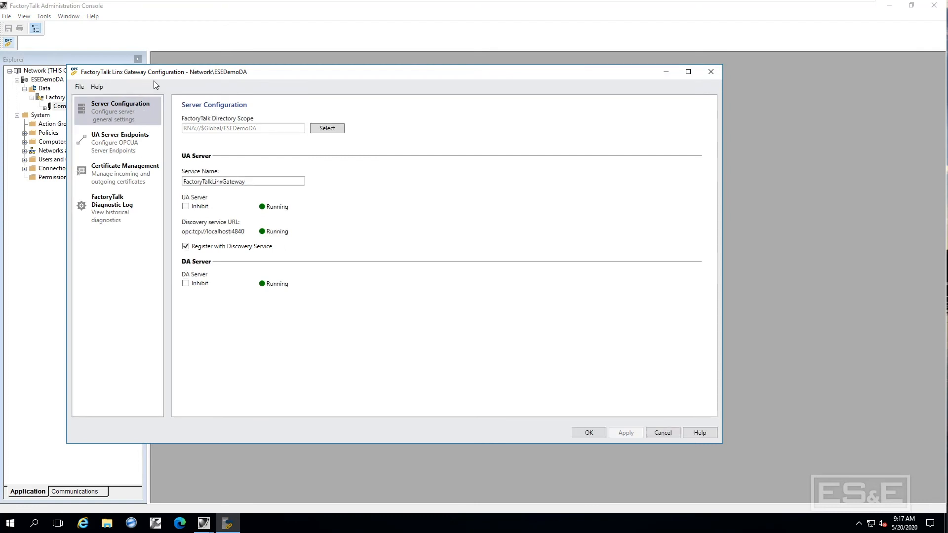
{"action": "mouse_move", "coordinate": [347, 144]}
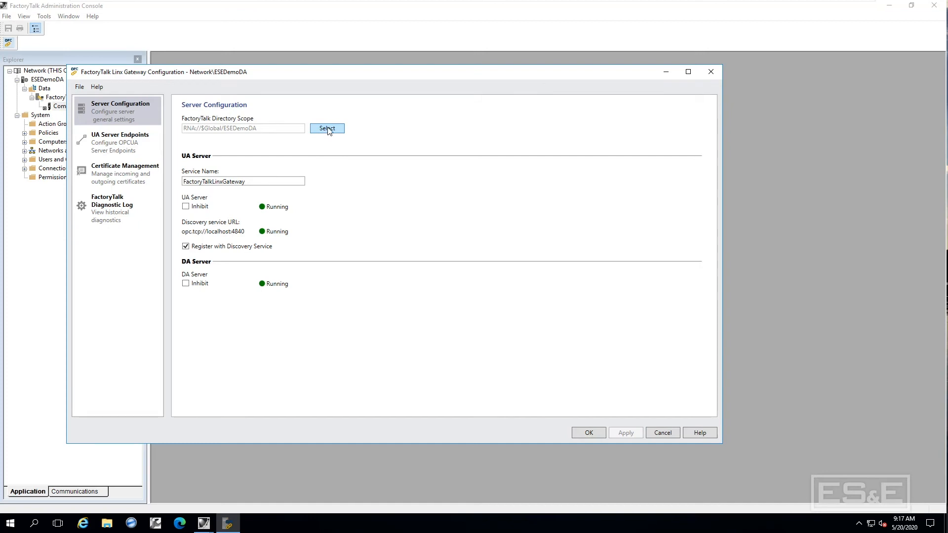
Check the FactoryTalk Directory scope and accept the Linx Gateway configuration.
{"action": "left_click", "coordinate": [326, 128]}
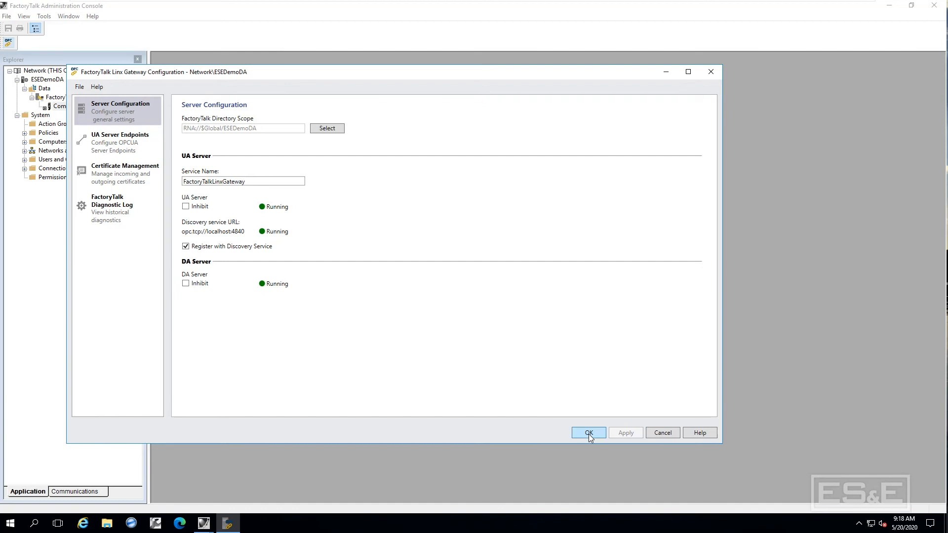
{"action": "left_click", "coordinate": [588, 433]}
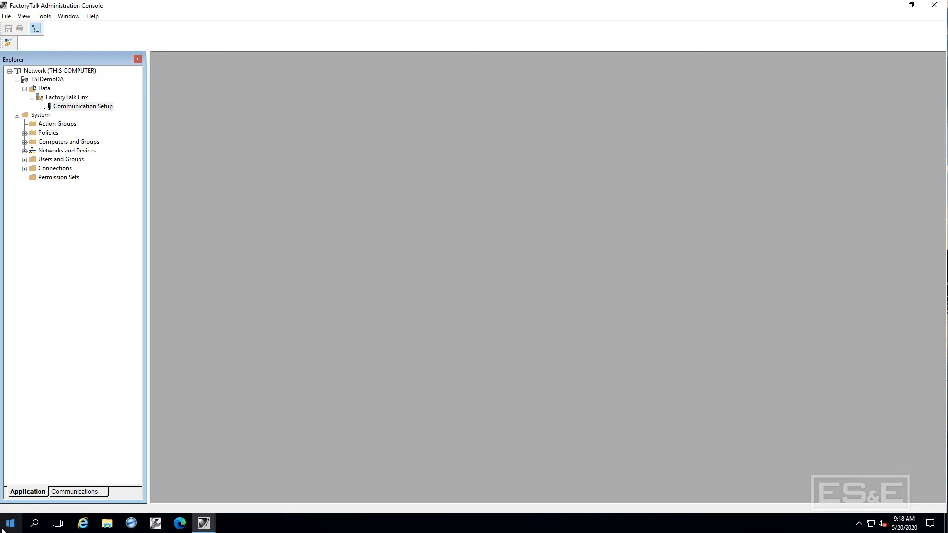
Launch RSI OPC Test Client and connect it to the FactoryTalk Gateway server.
{"action": "left_click", "coordinate": [9, 523]}
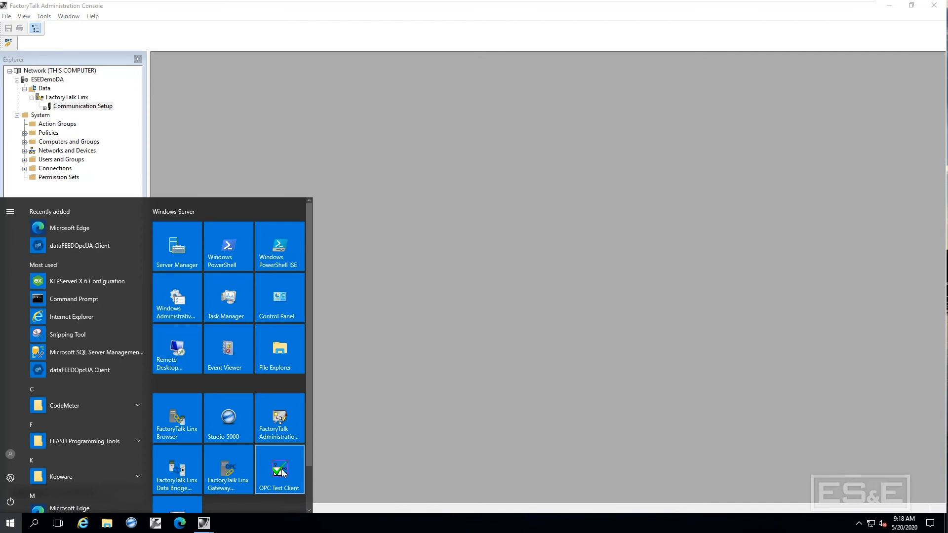
{"action": "left_click", "coordinate": [280, 469]}
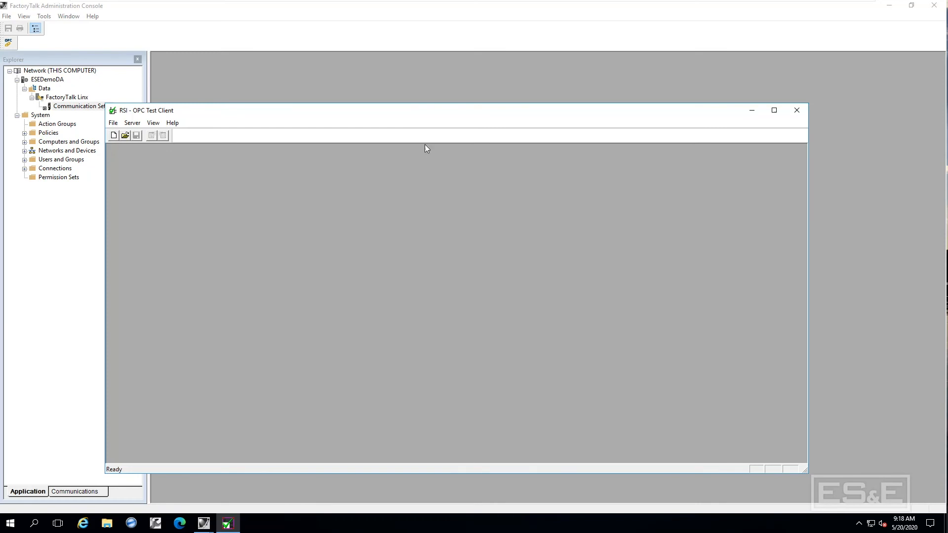
{"action": "left_click", "coordinate": [131, 123]}
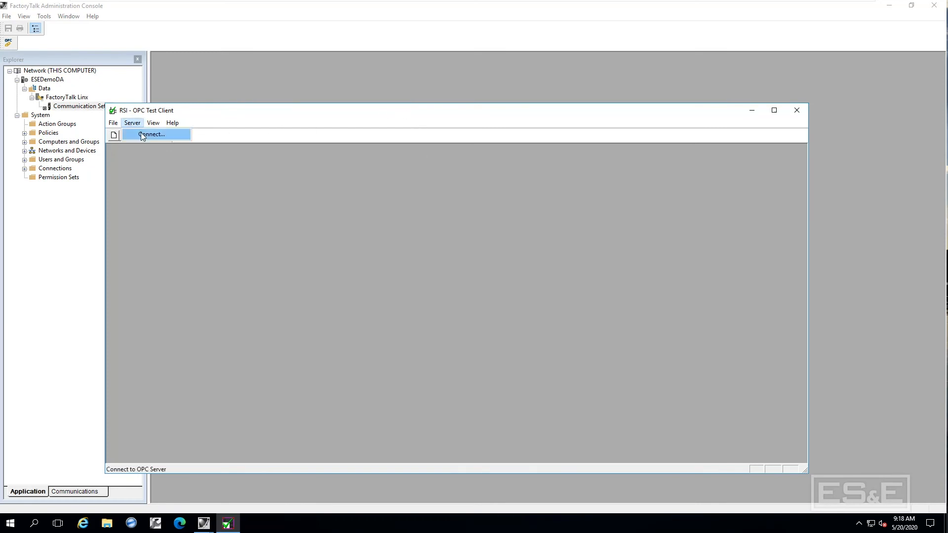
{"action": "left_click", "coordinate": [151, 135]}
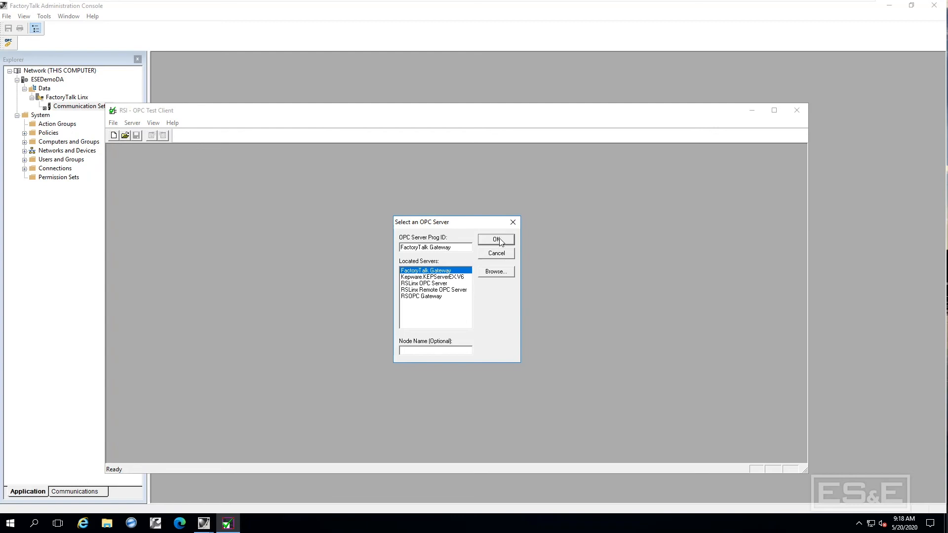
{"action": "left_click", "coordinate": [495, 240]}
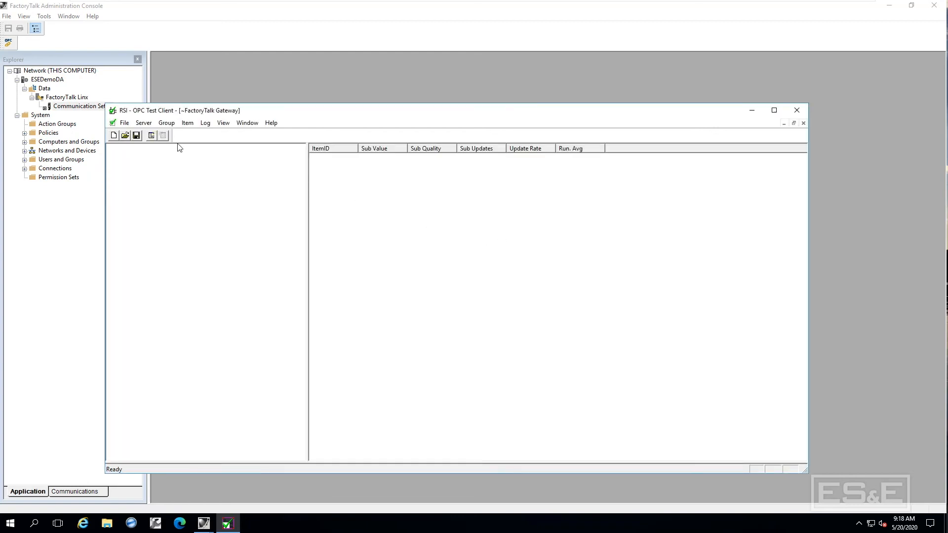
Add a group named test with a 1000 ms update rate.
{"action": "left_click", "coordinate": [167, 123]}
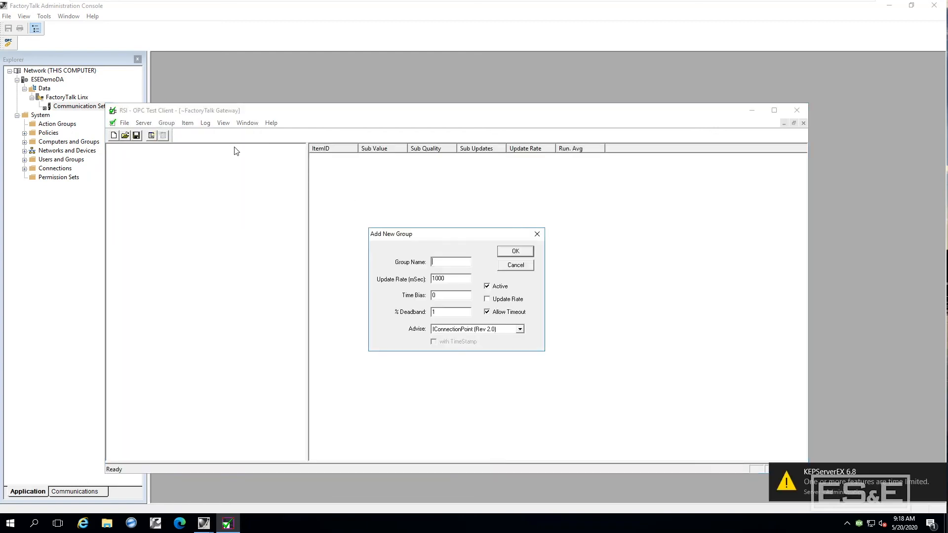
{"action": "left_click", "coordinate": [514, 251]}
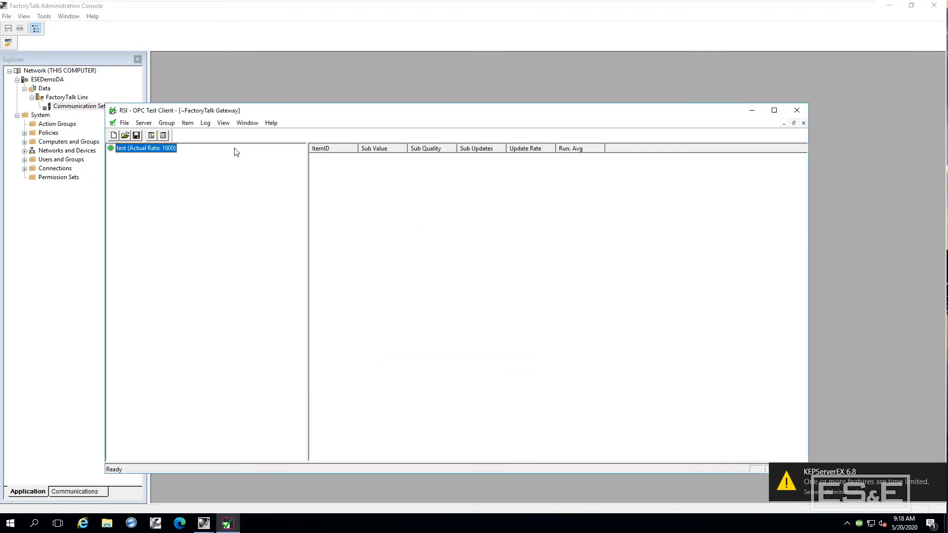
{"action": "left_click", "coordinate": [188, 123]}
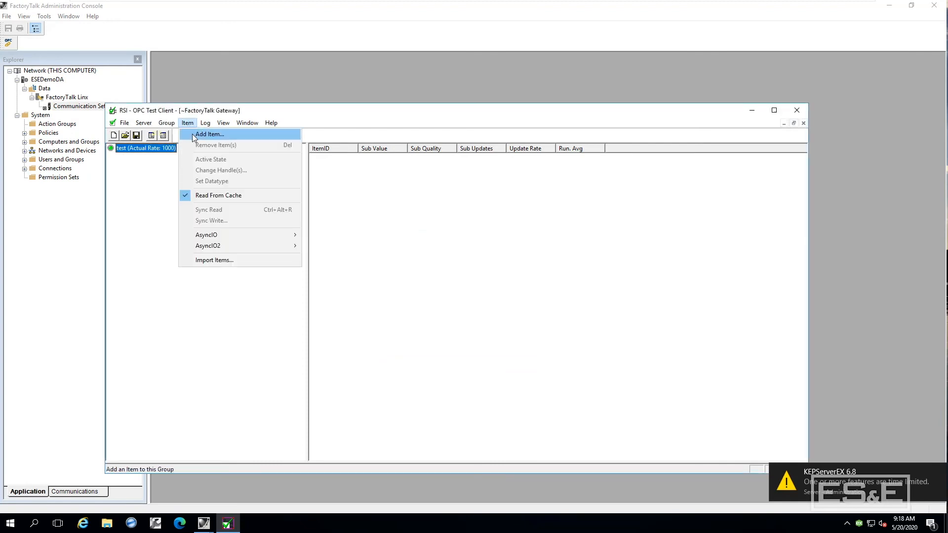
Add mInOvenTemp from FactoryTalk Gateway > Data > CLX > Online > Program:Oven to the test group.
{"action": "left_click", "coordinate": [209, 135]}
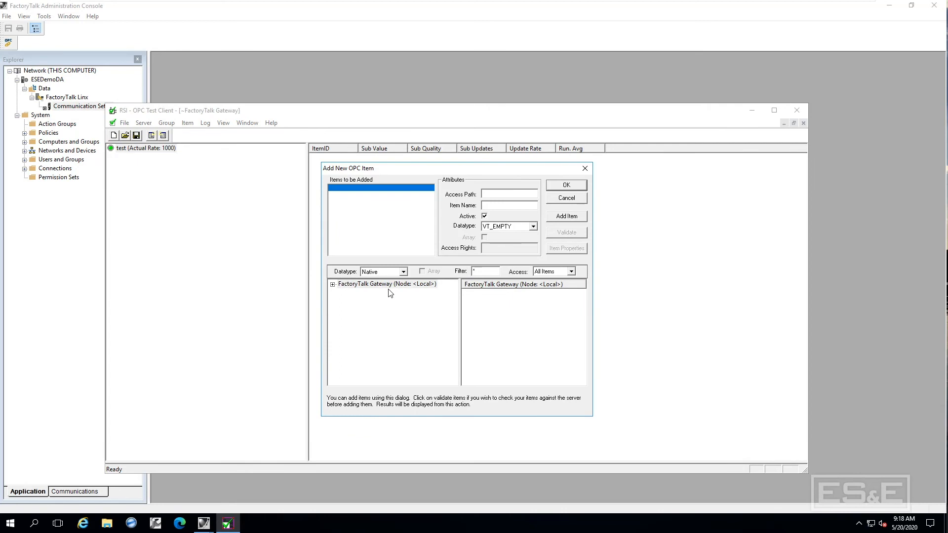
{"action": "left_click", "coordinate": [332, 284]}
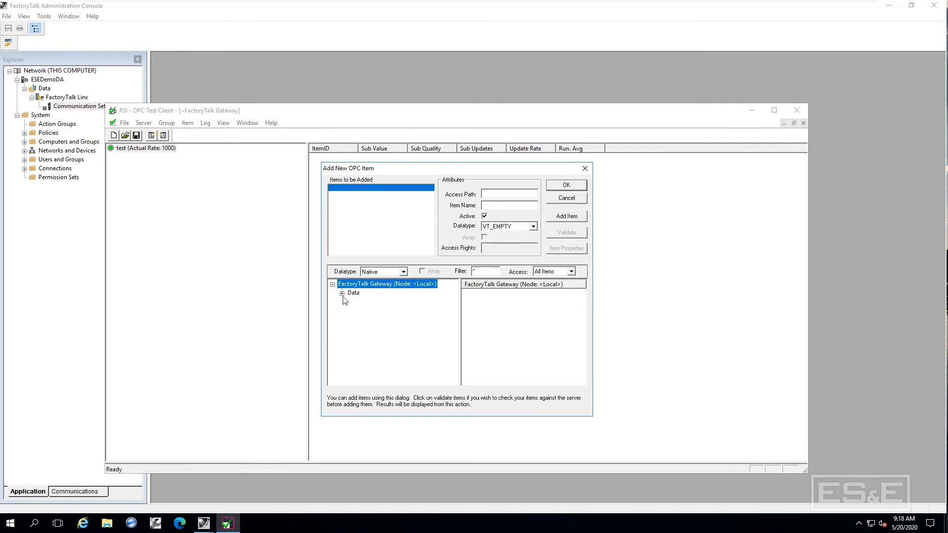
{"action": "left_click", "coordinate": [342, 293]}
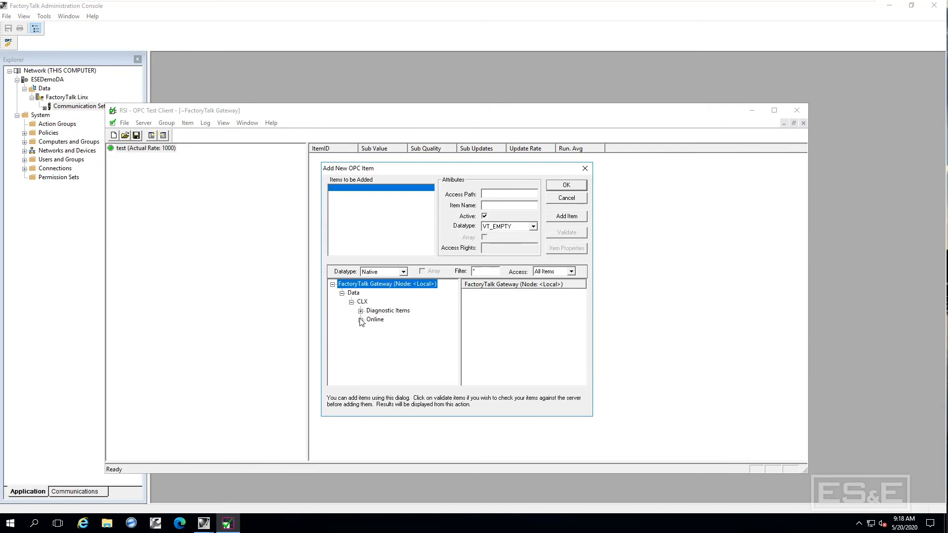
{"action": "left_click", "coordinate": [360, 319]}
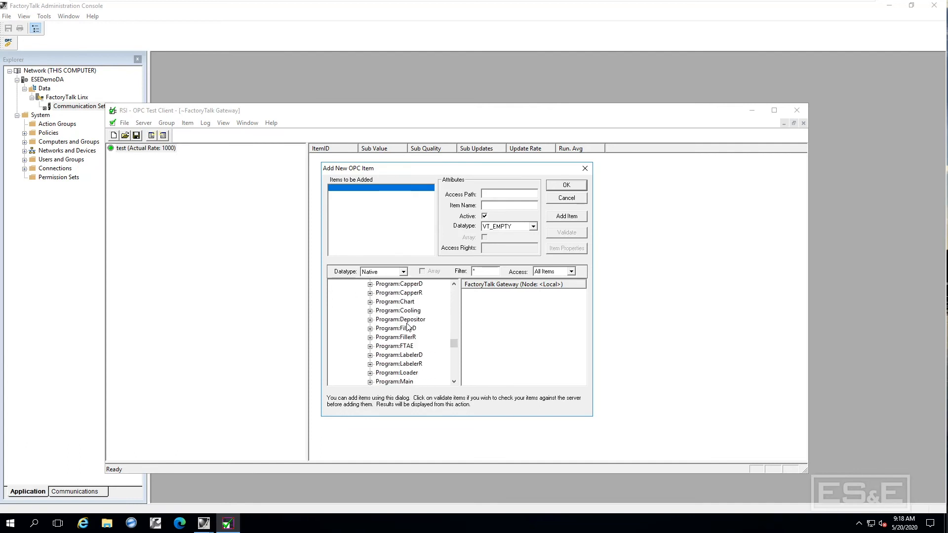
{"action": "left_click", "coordinate": [398, 364]}
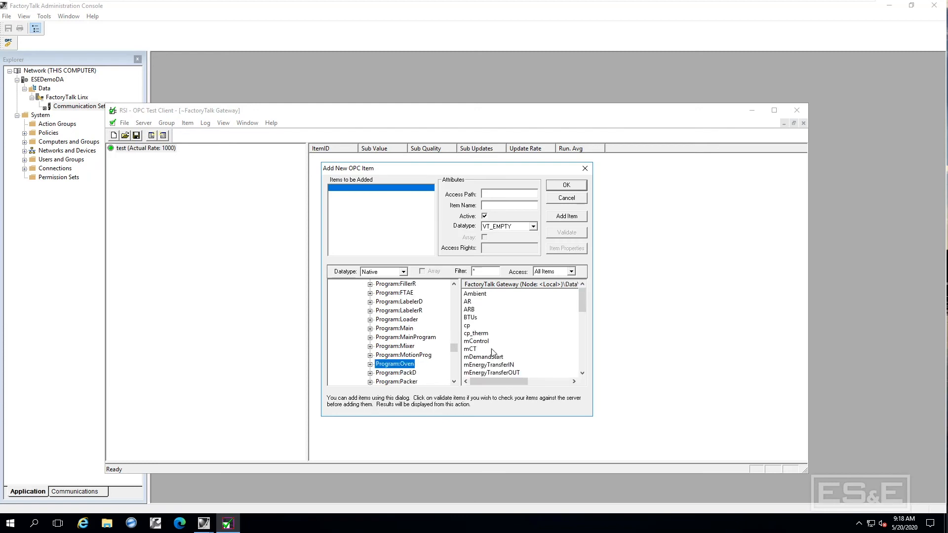
{"action": "scroll", "scroll_direction": "down", "scroll_amount": 3}
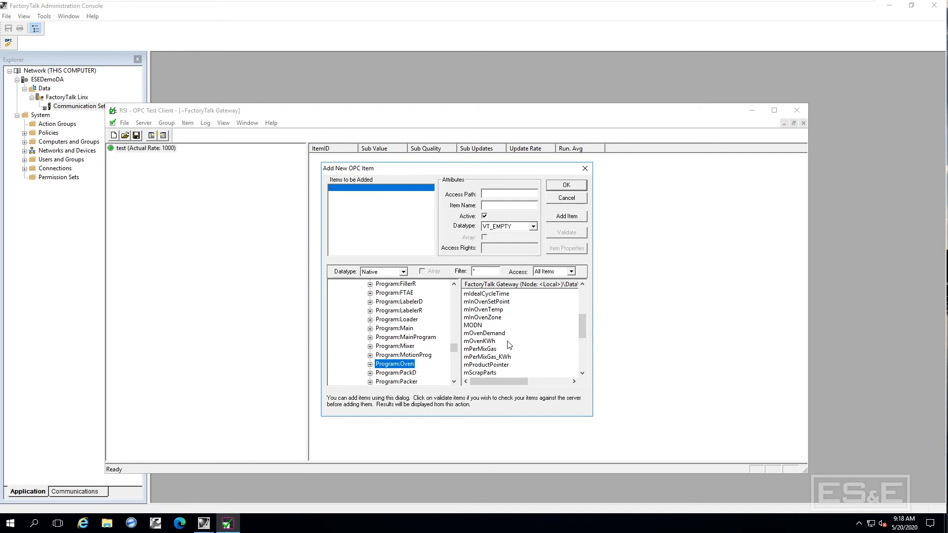
{"action": "double_click", "coordinate": [482, 309]}
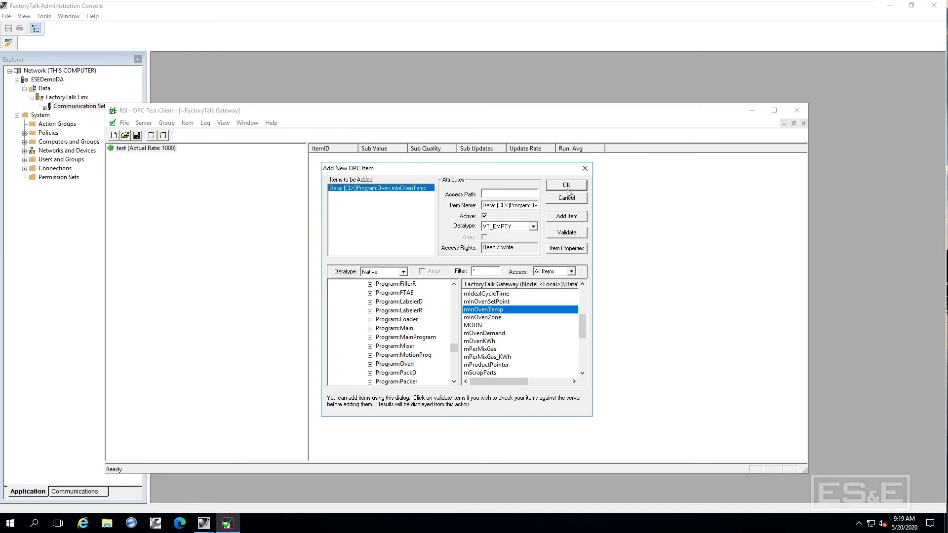
{"action": "left_click", "coordinate": [565, 185]}
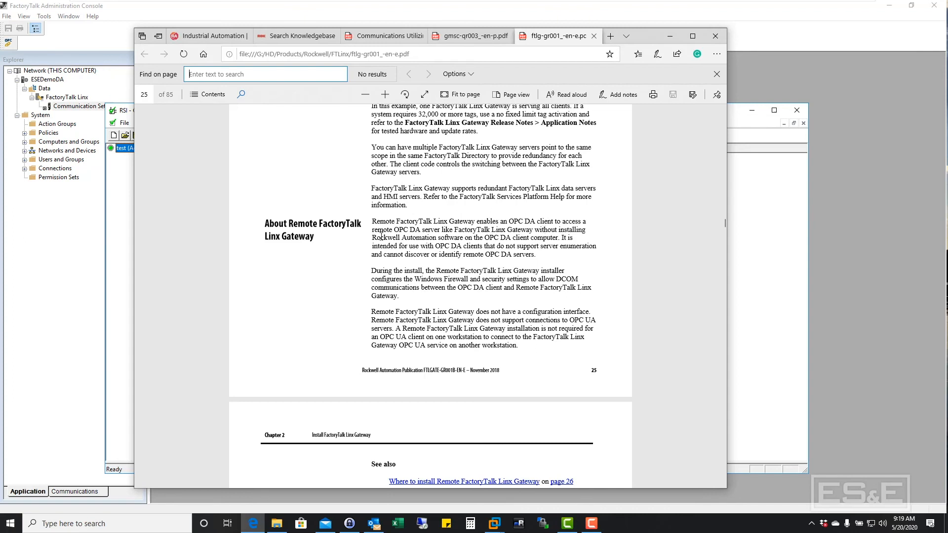
{"action": "mouse_move", "coordinate": [381, 236]}
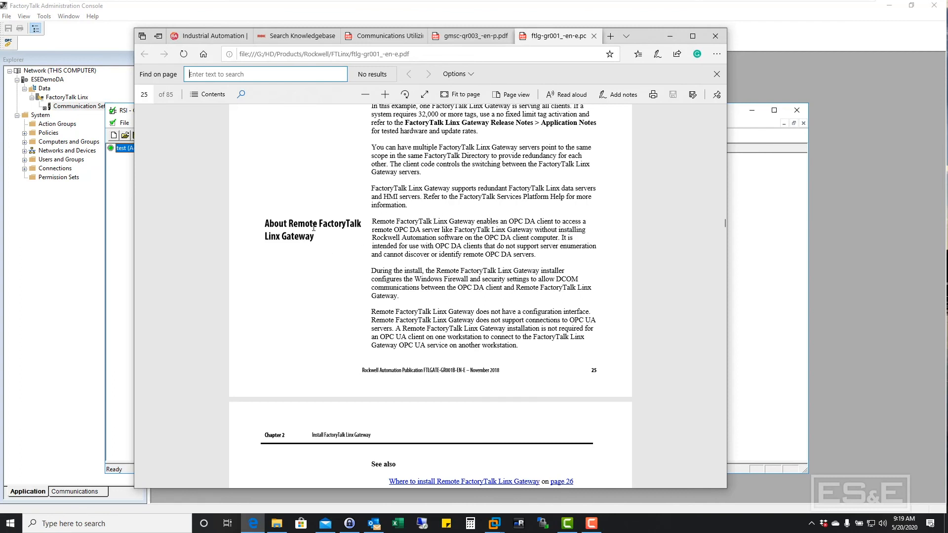
{"action": "mouse_move", "coordinate": [591, 231]}
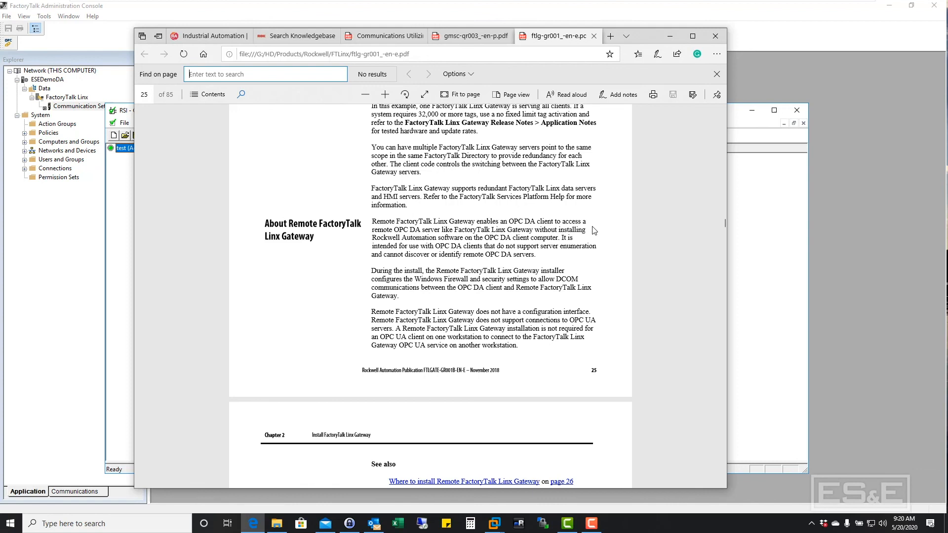
{"action": "mouse_move", "coordinate": [829, 288]}
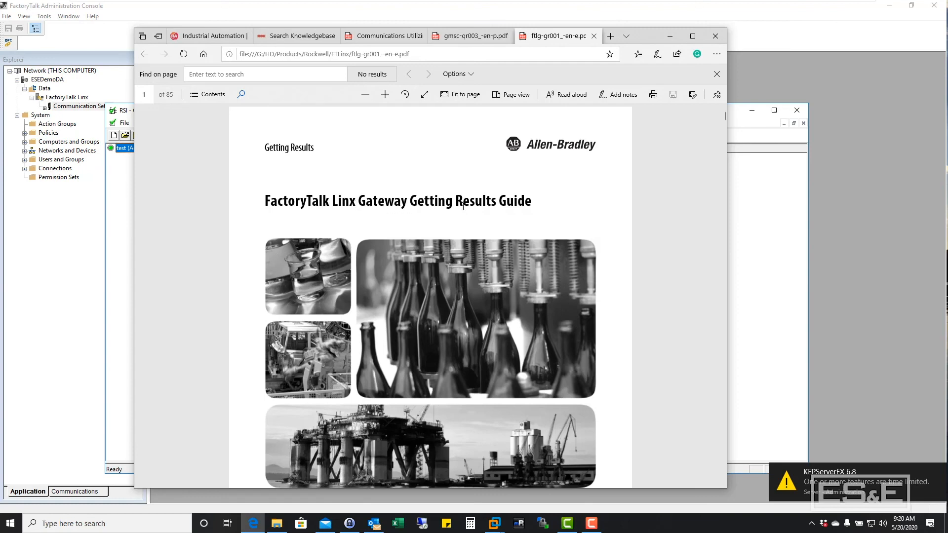
Scroll through the ftlg-gr001 FactoryTalk Linx Gateway guide PDF in Edge.
{"action": "scroll", "scroll_direction": "down", "scroll_amount": 3}
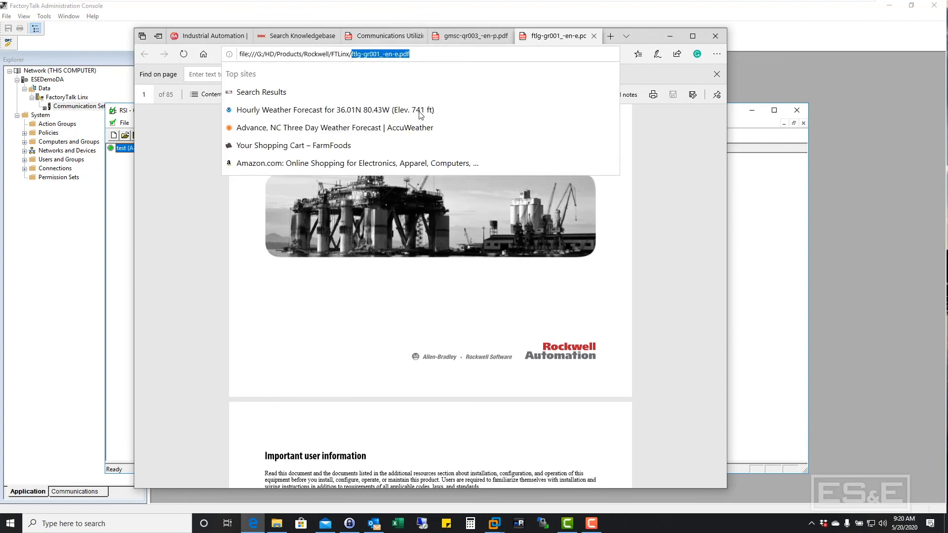
{"action": "mouse_move", "coordinate": [428, 349]}
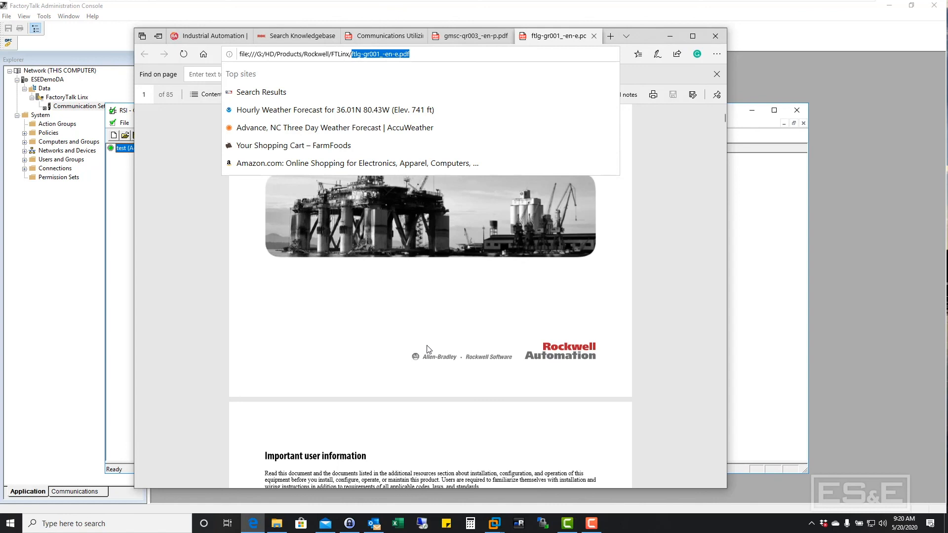